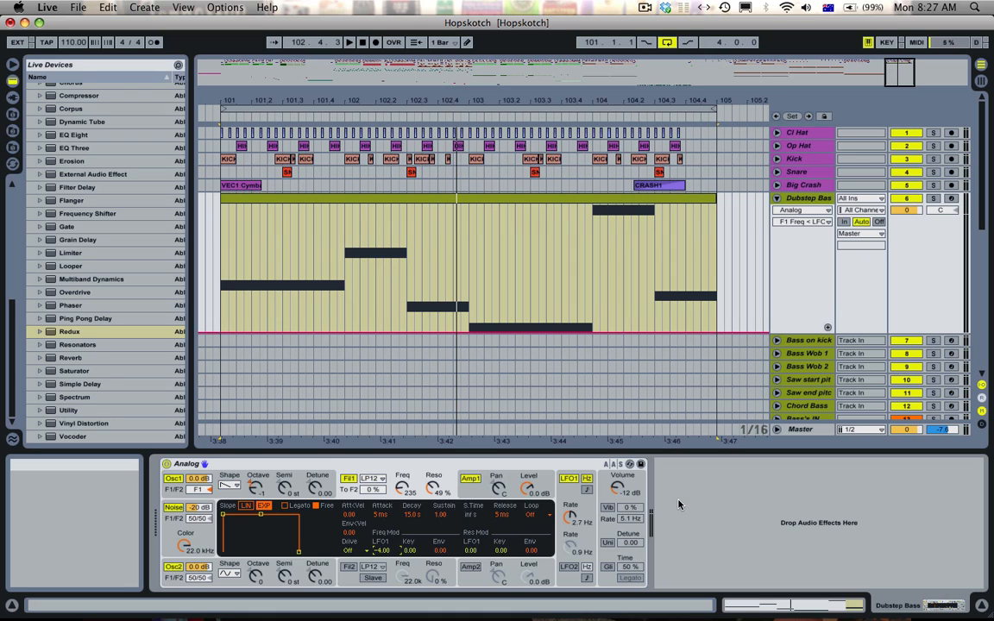
pyautogui.moveTo(569, 514)
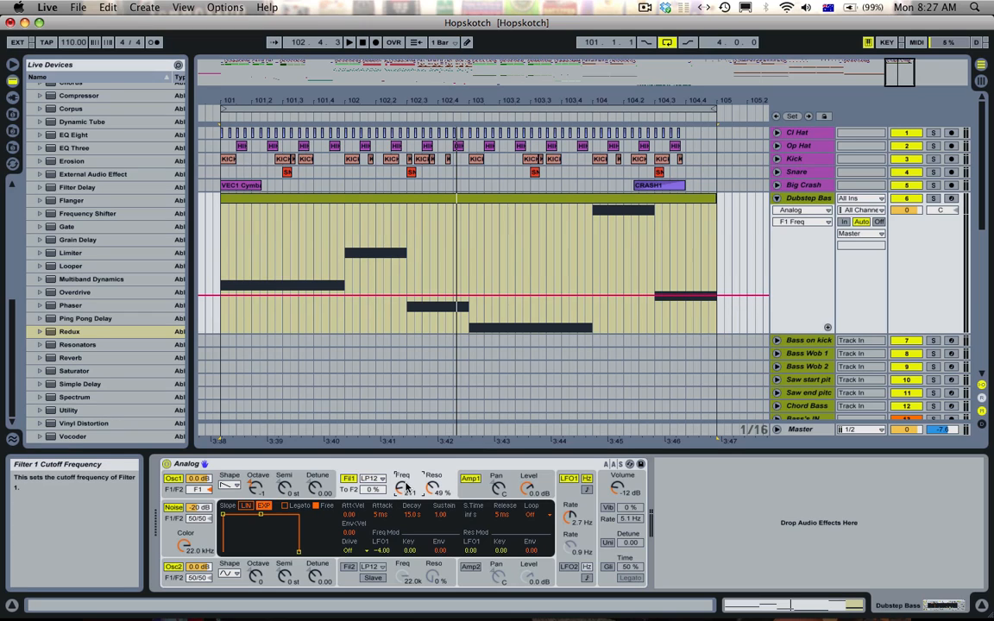
pyautogui.moveTo(570, 497)
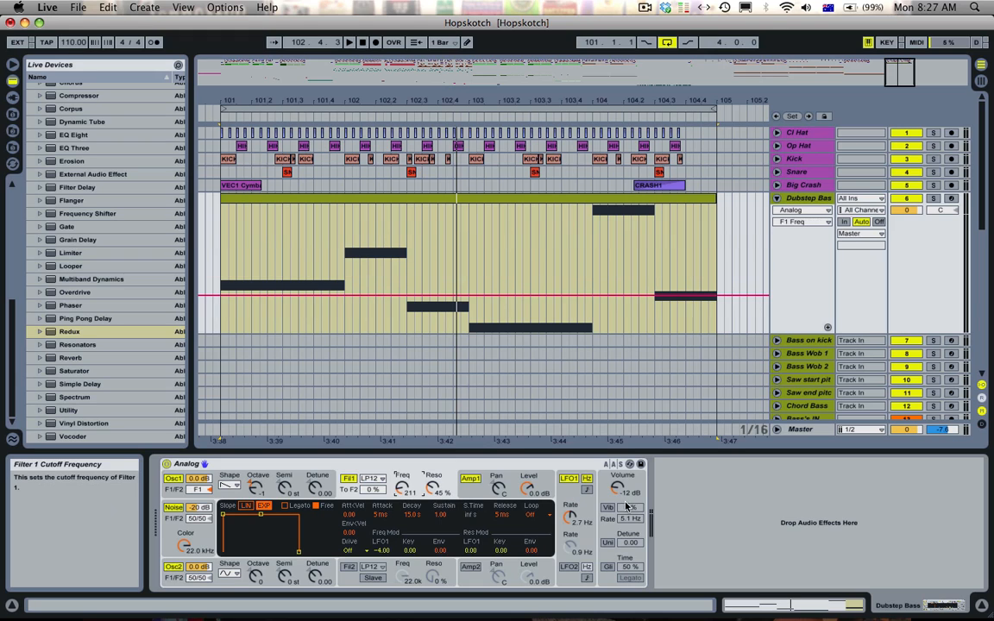
# - Switch the Analog device display to LFO 1 for the Dubstep Bass
pyautogui.click(570, 478)
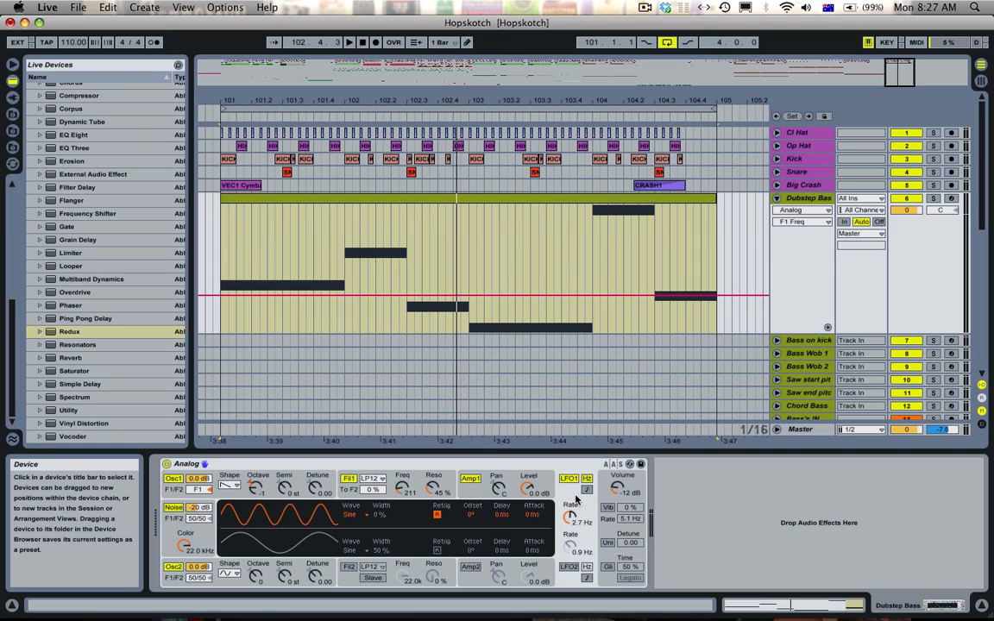
pyautogui.moveTo(570, 500)
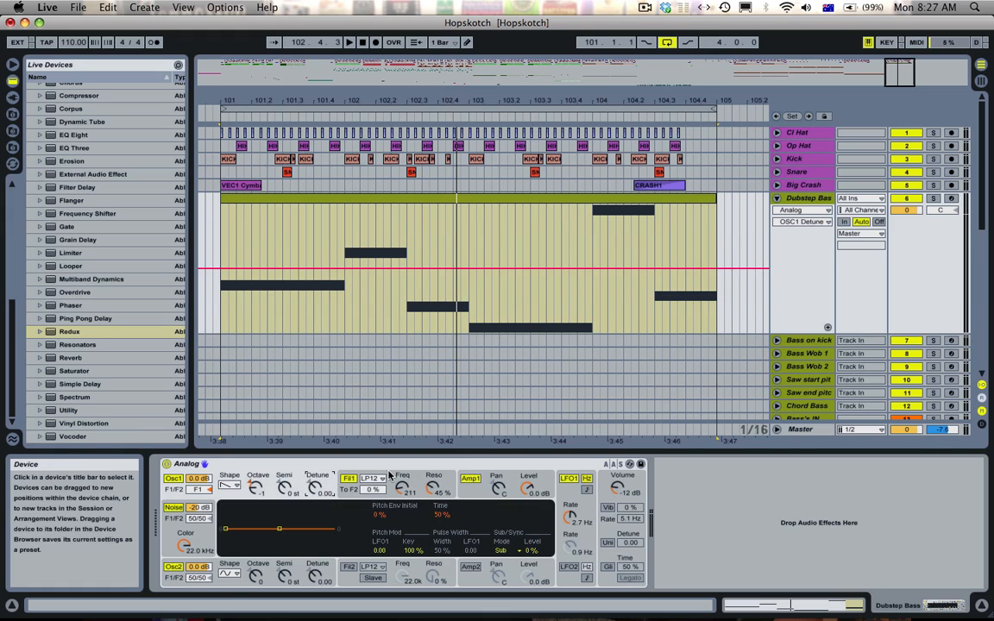
pyautogui.moveTo(379, 550)
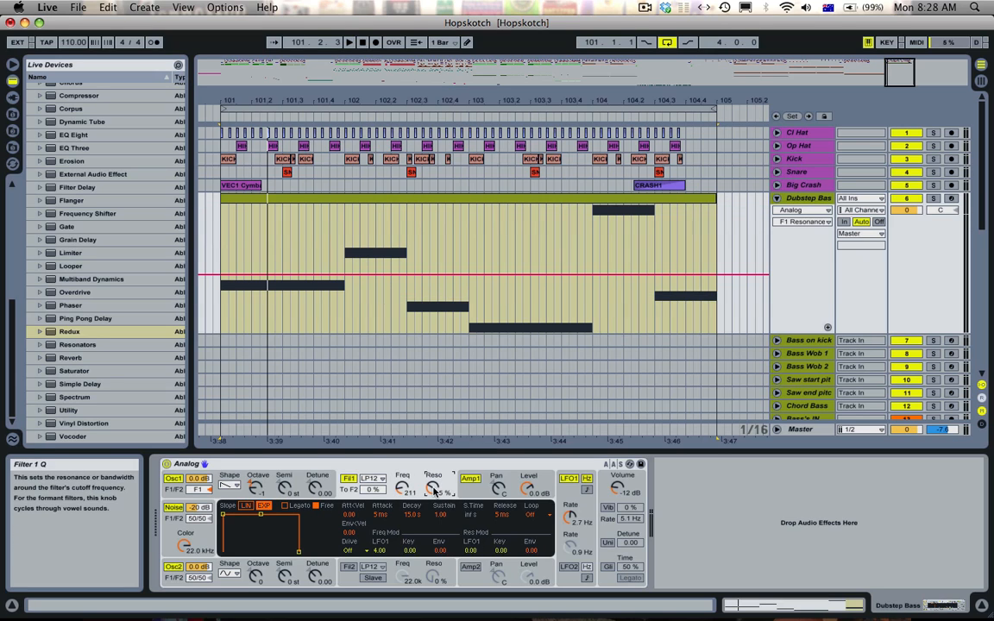
pyautogui.moveTo(166, 304)
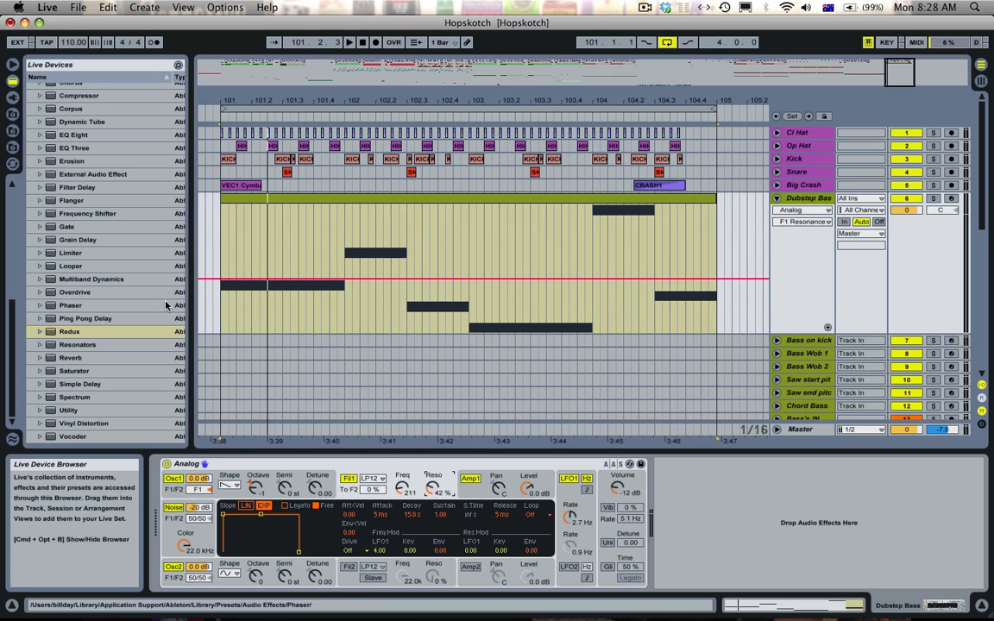
pyautogui.click(73, 135)
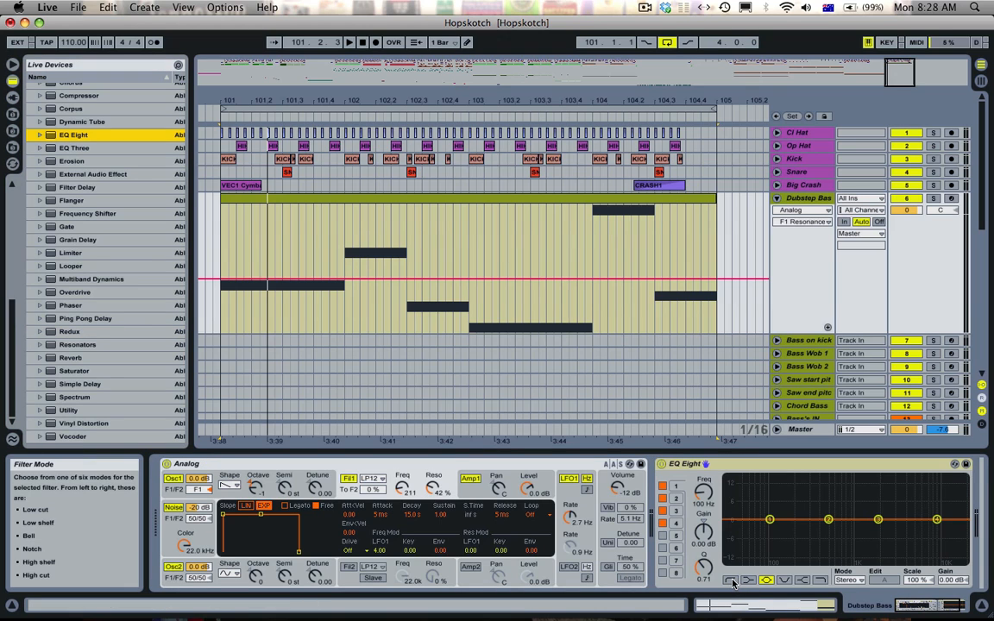
pyautogui.click(730, 579)
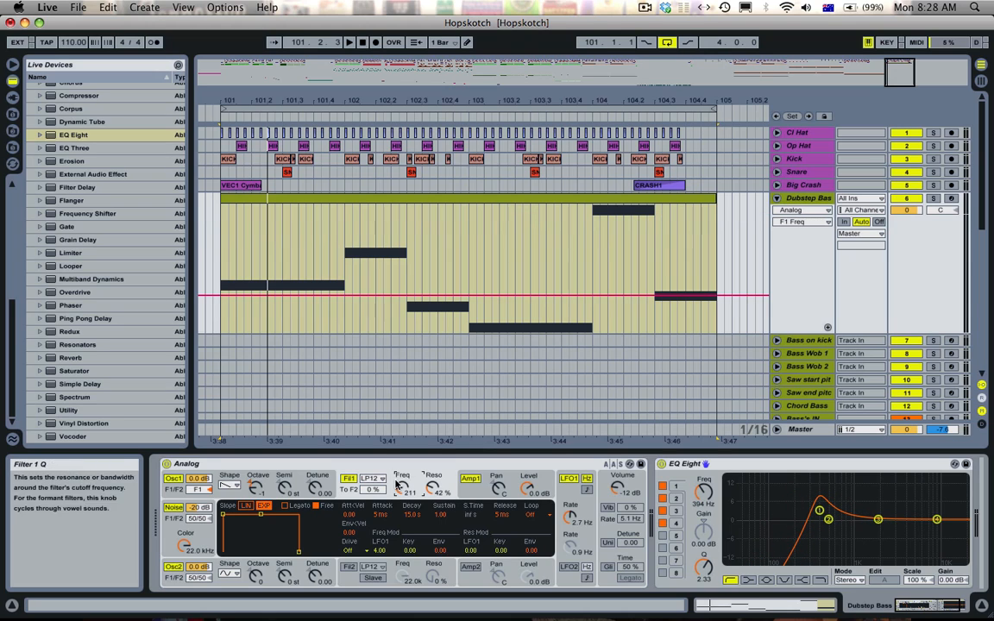
pyautogui.moveTo(721, 476)
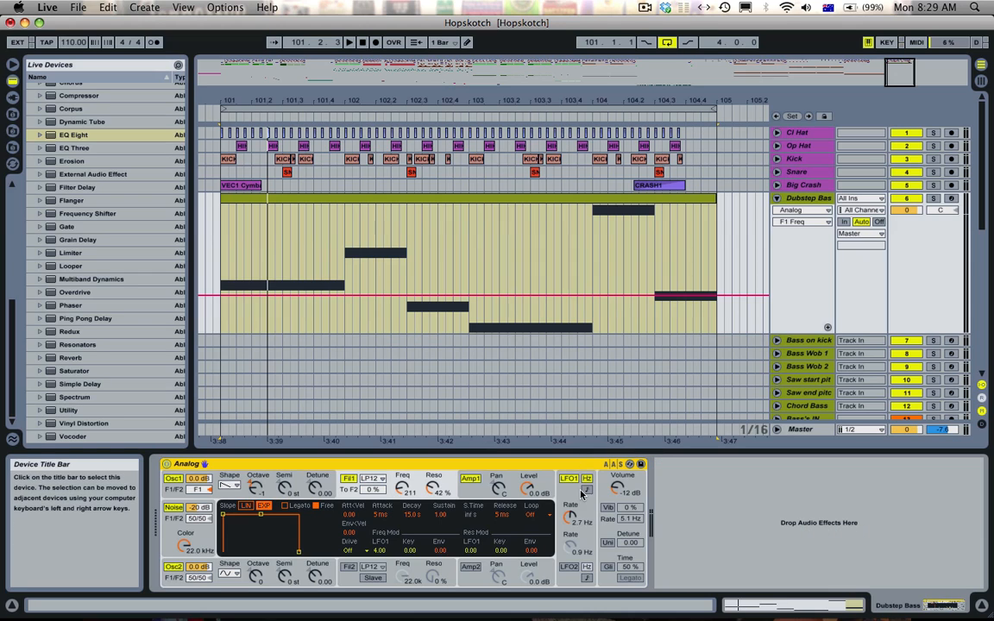
# - Show Analog's LFO 1 section and bring up Calculator to work out the rate
pyautogui.click(587, 490)
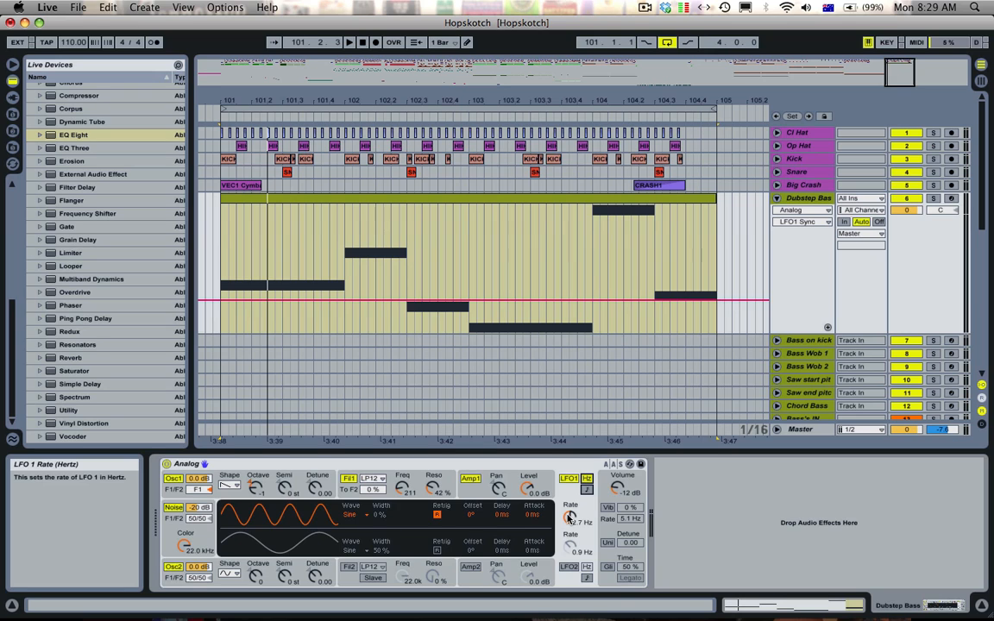
pyautogui.click(591, 604)
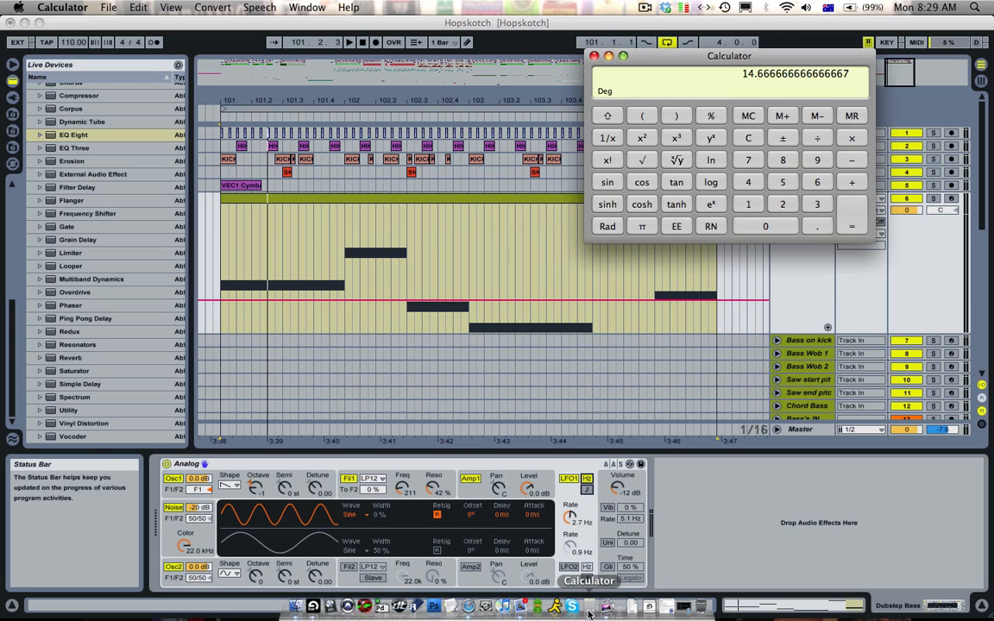
# - Clear Calculator and enter the BPM-to-Hz rate calculation before returning to Live
pyautogui.click(747, 138)
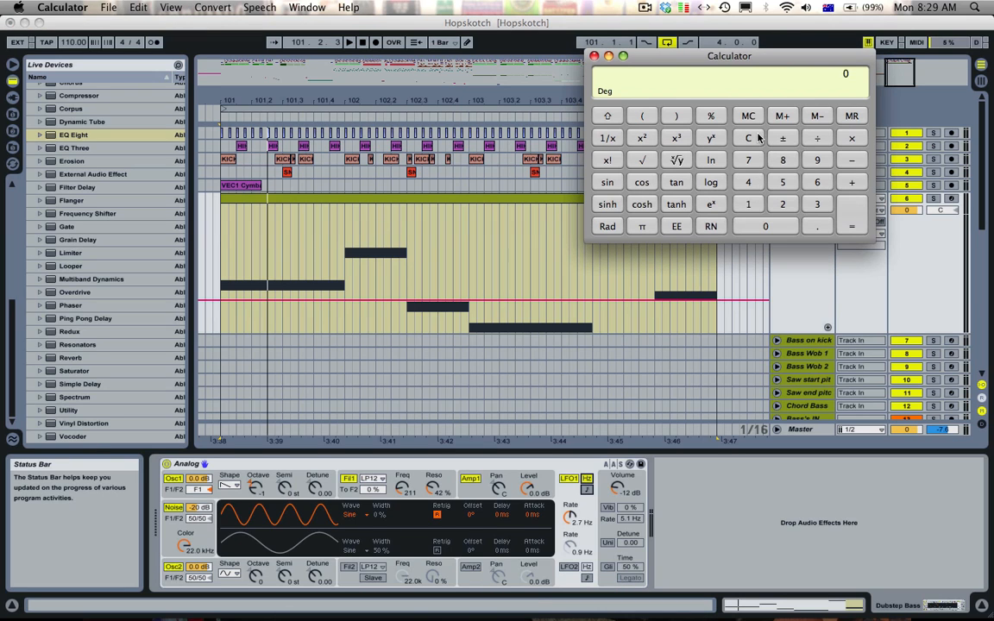
pyautogui.moveTo(640, 215)
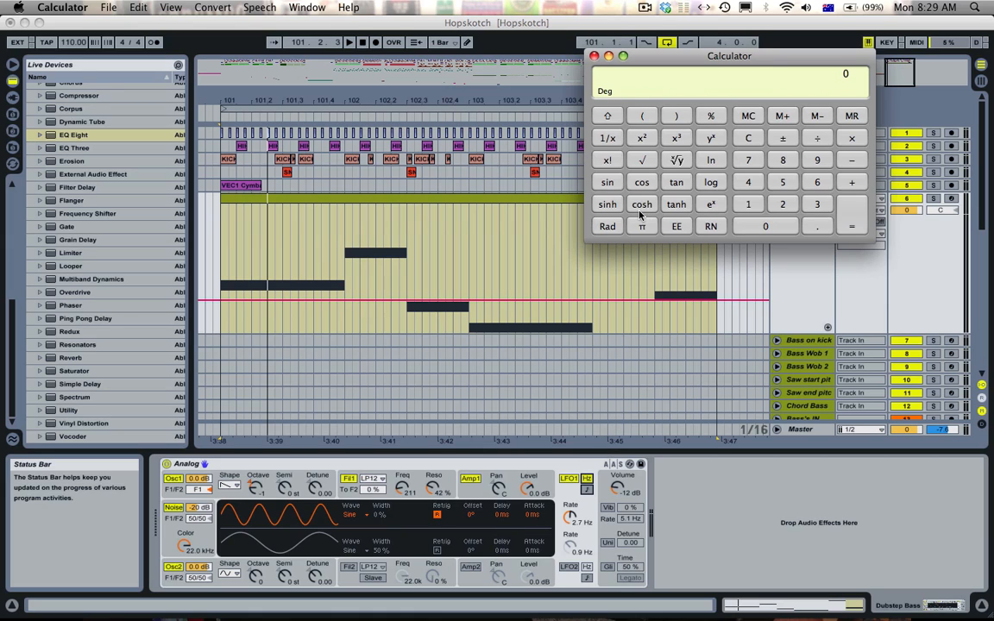
pyautogui.moveTo(749, 203)
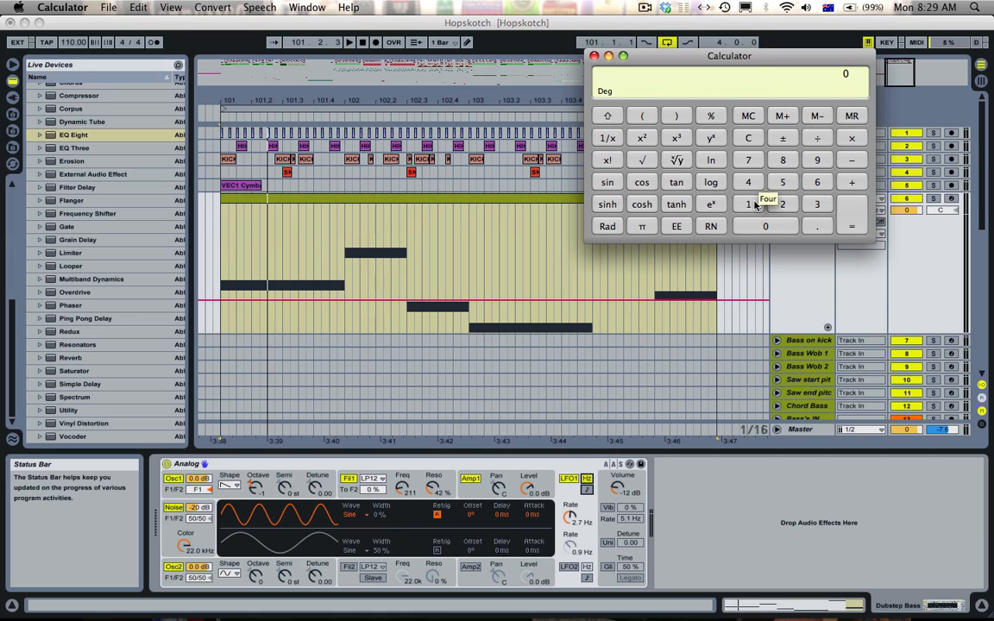
pyautogui.moveTo(749, 204)
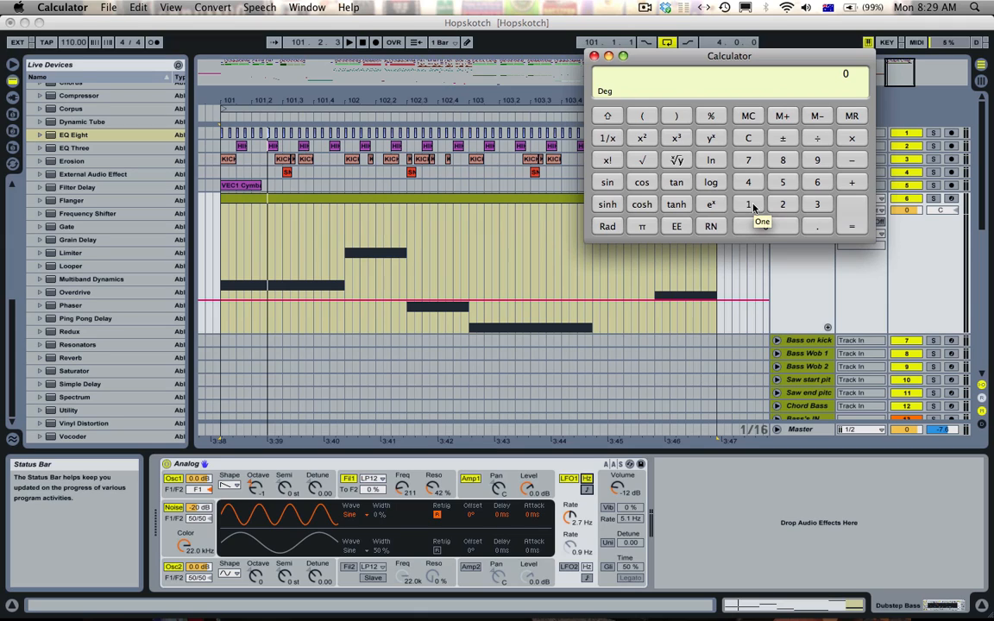
pyautogui.moveTo(749, 203)
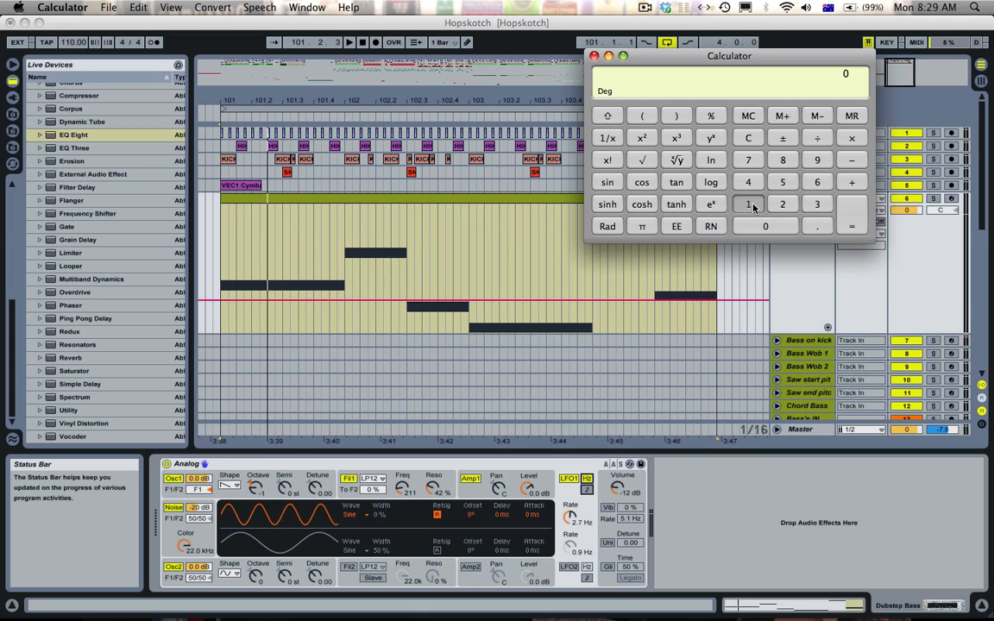
pyautogui.click(749, 203)
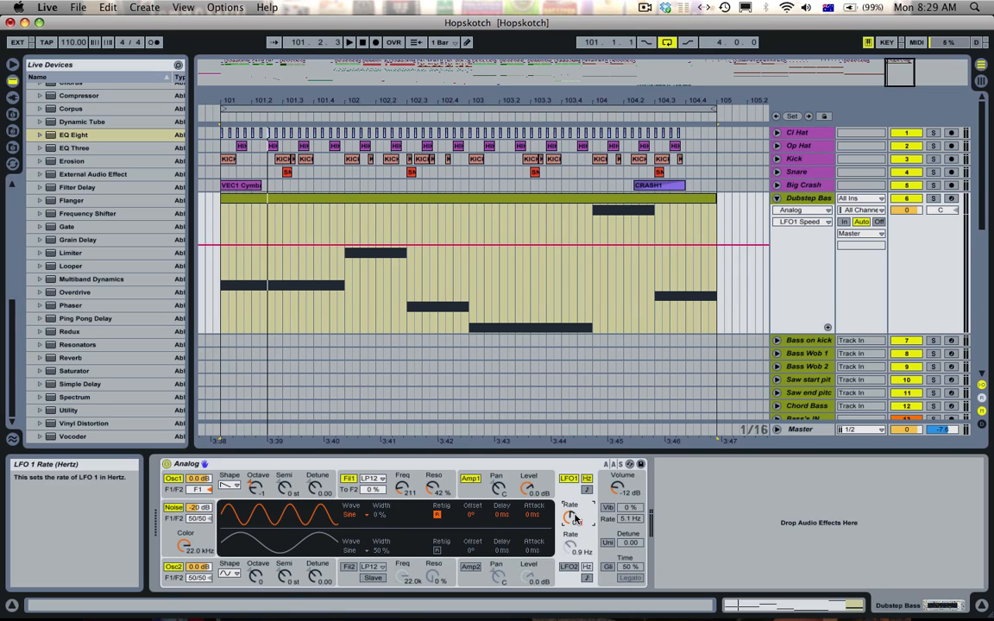
# - Set Analog LFO 1 to a free Hz rate and adjust the Rate knob
pyautogui.click(154, 42)
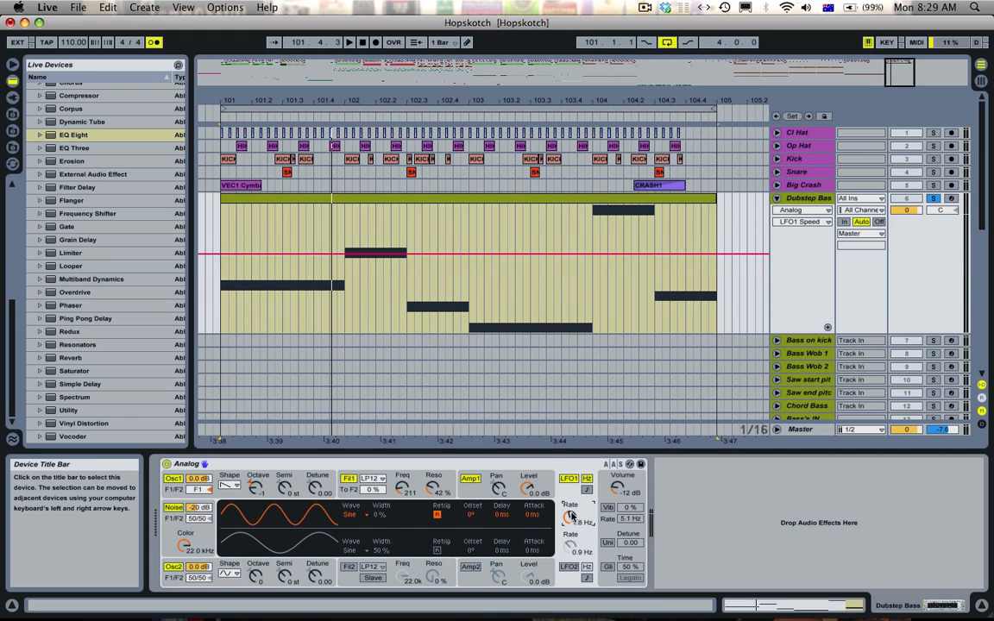
pyautogui.moveTo(570, 518)
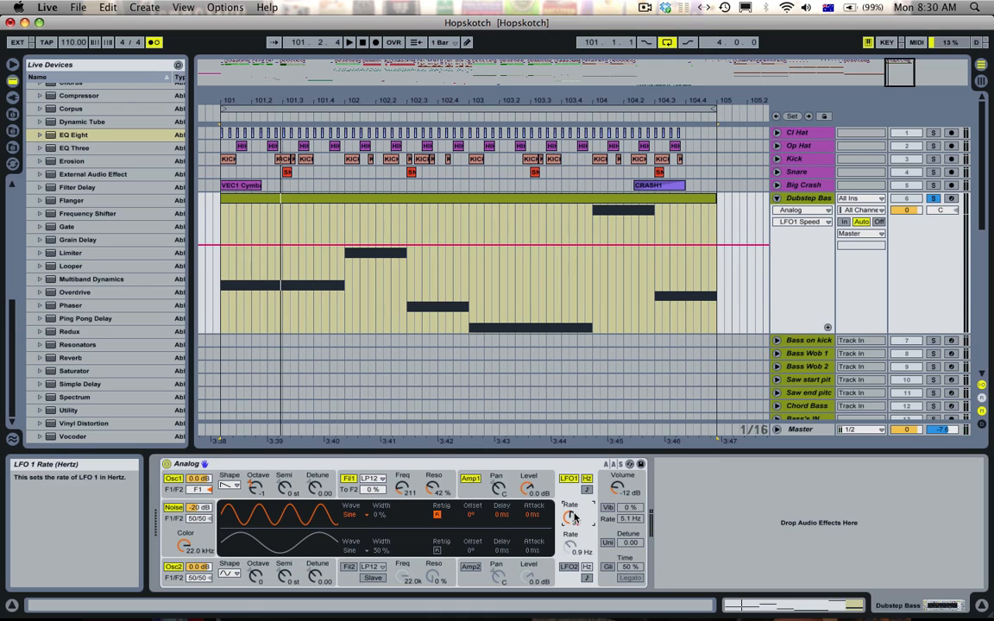
pyautogui.moveTo(569, 514); pyautogui.dragTo(573, 526)
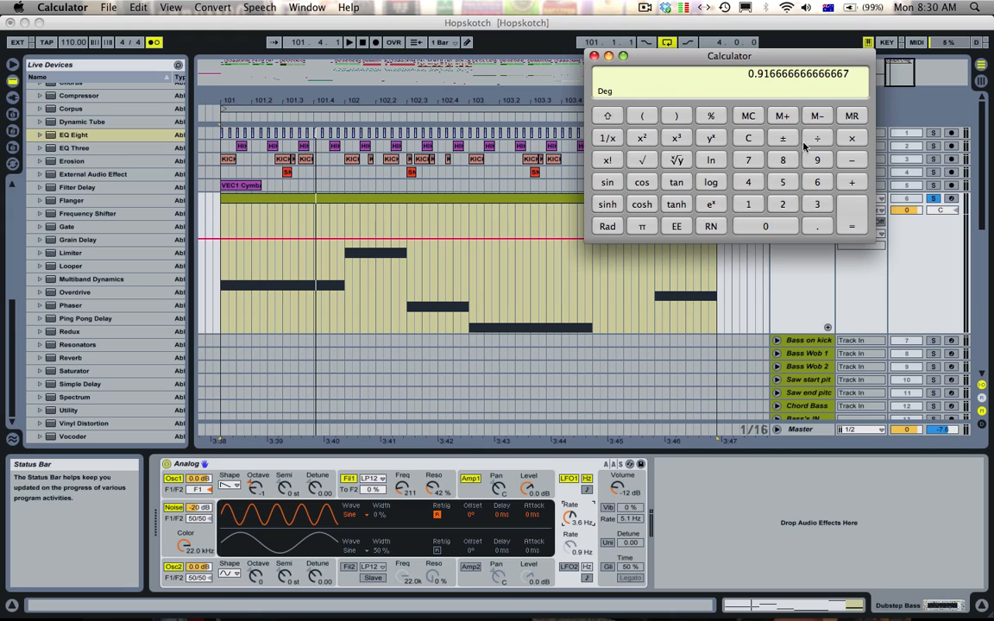
# - Note the 0.9167 Hz result, quit Calculator and return to Live
pyautogui.click(853, 226)
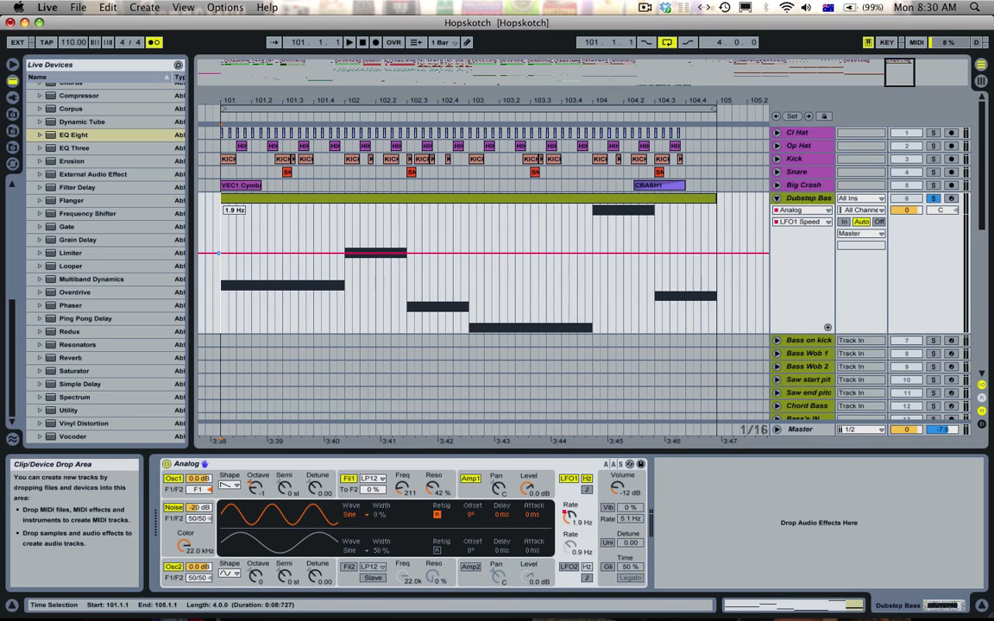
pyautogui.moveTo(290, 253)
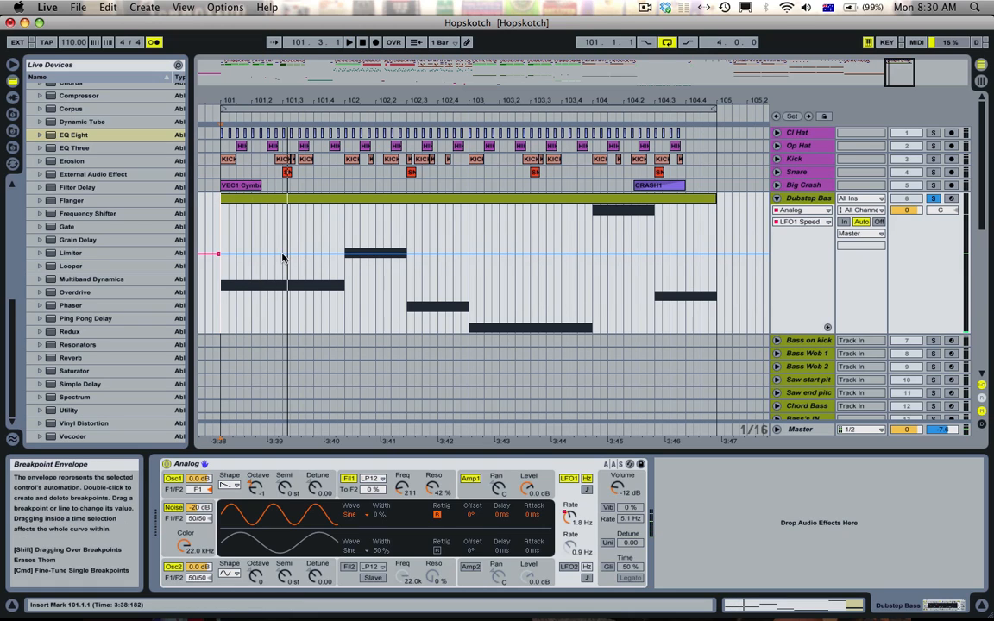
# - Raise LFO1 Speed breakpoints near the clip start into sharp rate peaks
pyautogui.moveTo(281, 251); pyautogui.dragTo(314, 252)
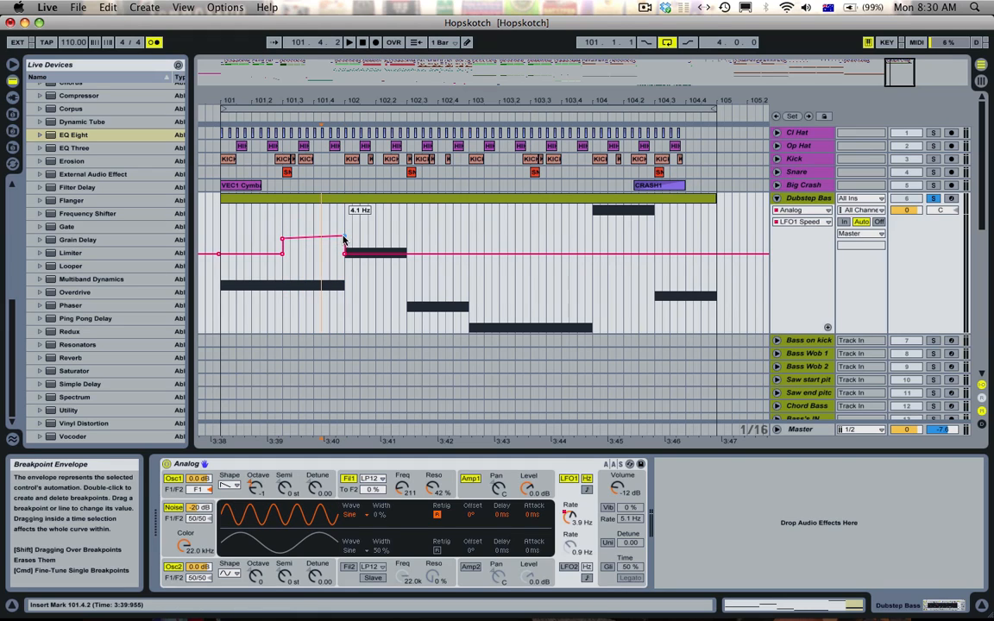
pyautogui.moveTo(343, 240); pyautogui.dragTo(343, 245)
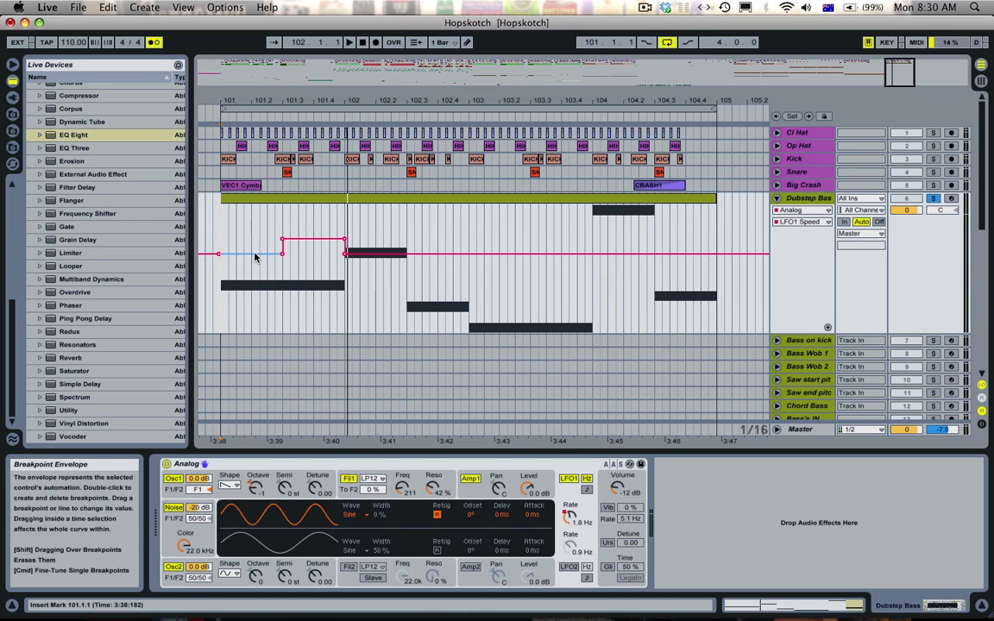
pyautogui.moveTo(227, 241)
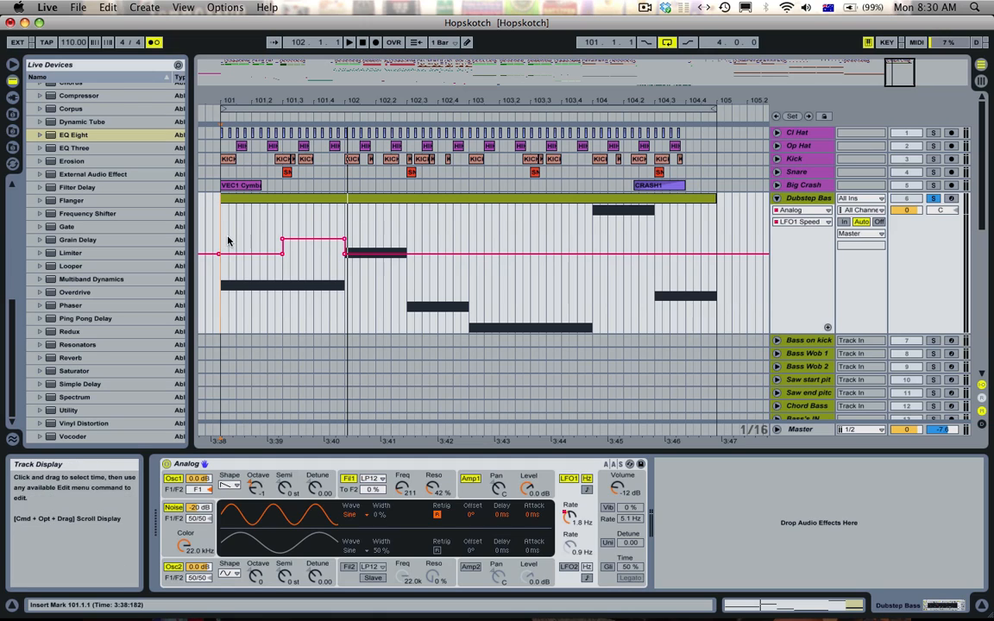
pyautogui.moveTo(587, 492)
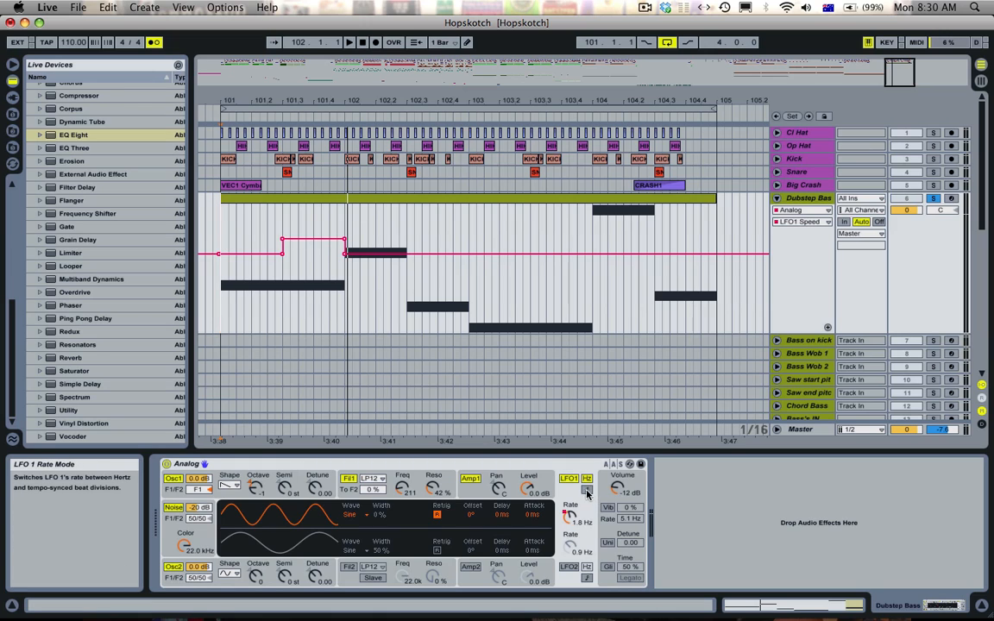
pyautogui.moveTo(250, 255)
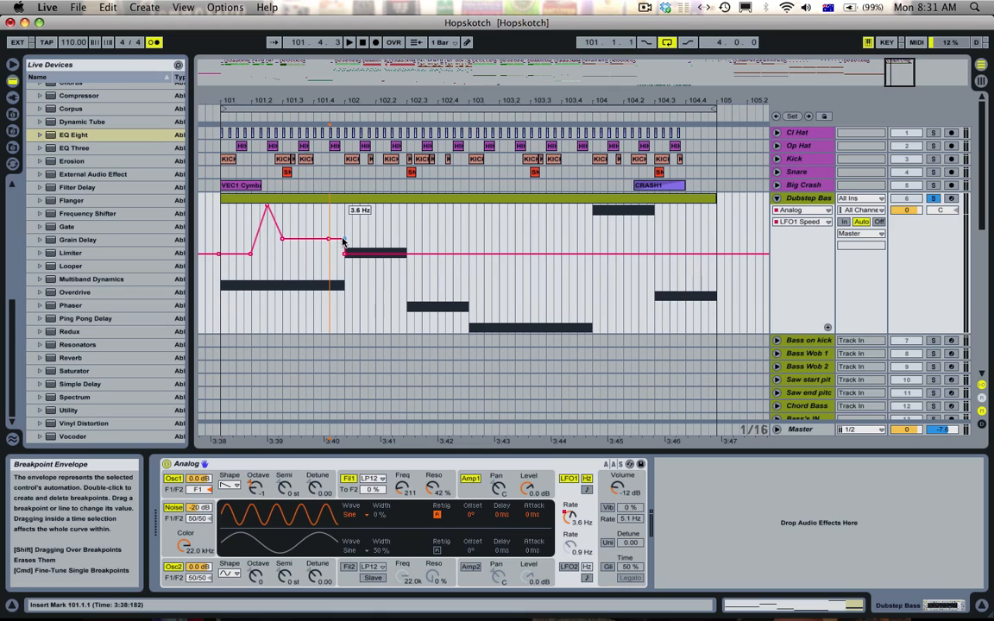
pyautogui.moveTo(331, 239); pyautogui.dragTo(343, 233)
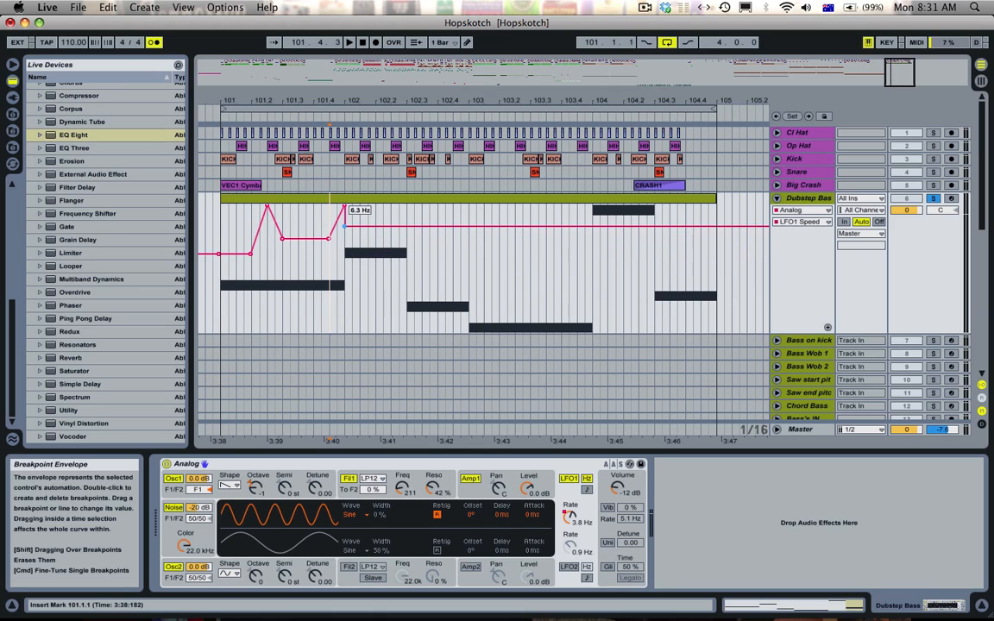
pyautogui.moveTo(345, 226); pyautogui.dragTo(345, 211)
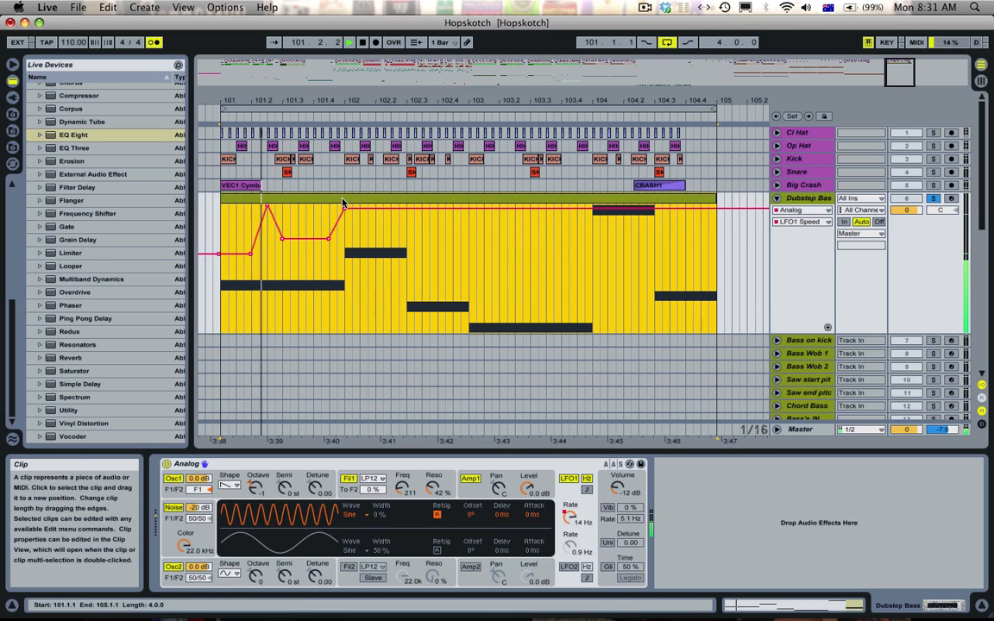
pyautogui.click(377, 223)
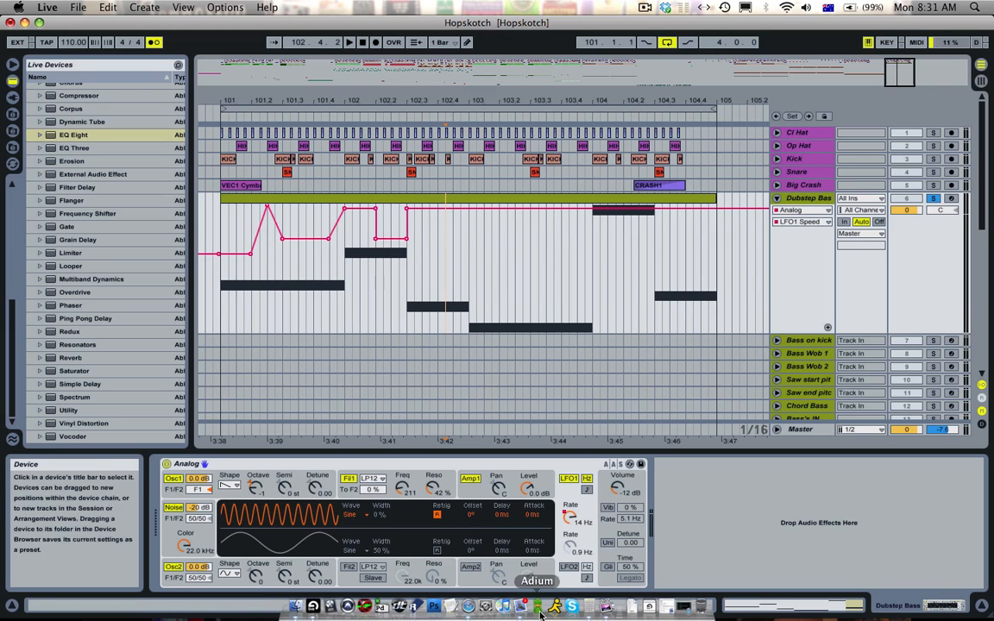
# - Bring up Calculator from the Dock and compute the next rate, 2.75 Hz
pyautogui.click(539, 604)
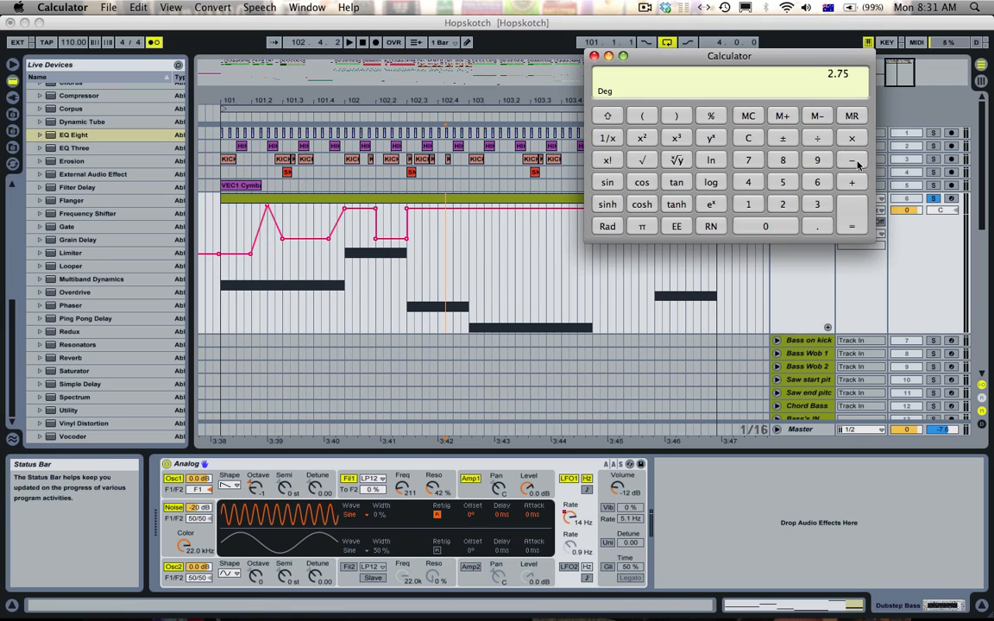
pyautogui.moveTo(766, 226)
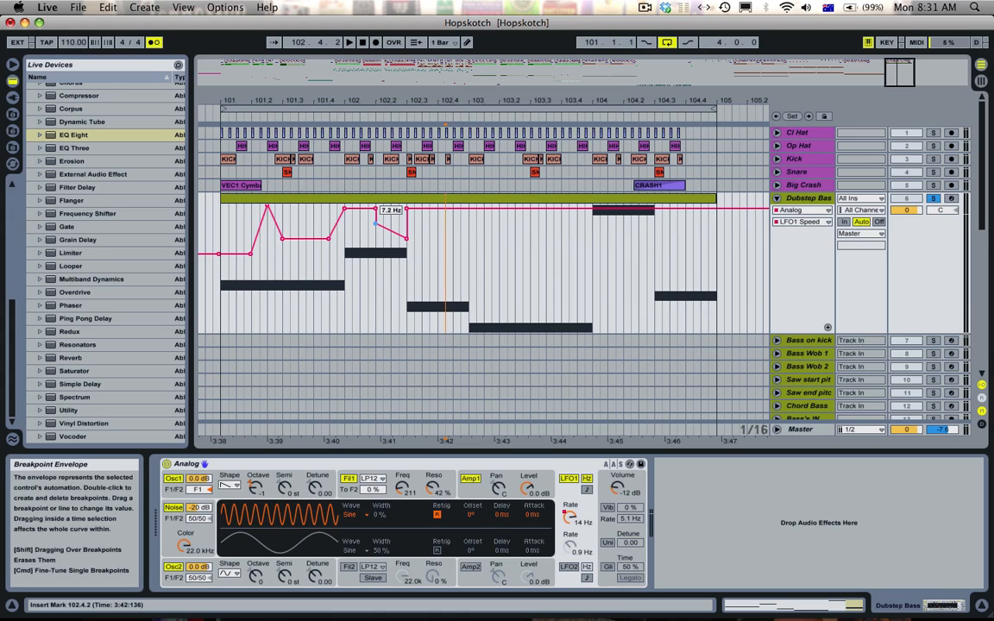
# - Tune the LFO1 Speed breakpoints after the start to the calculated Hz values
pyautogui.moveTo(376, 214); pyautogui.dragTo(407, 214)
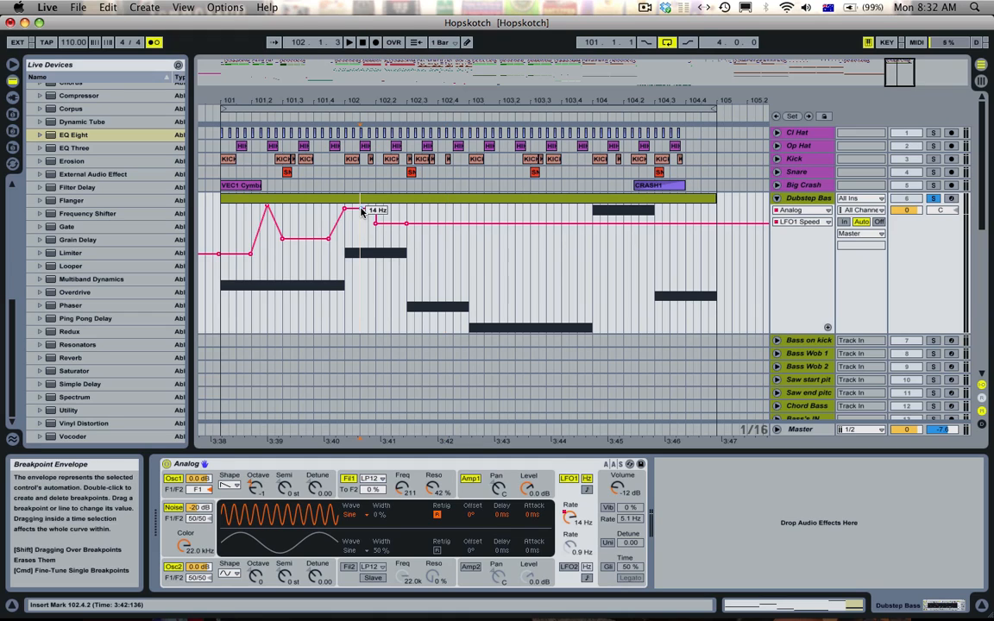
pyautogui.moveTo(362, 211); pyautogui.dragTo(366, 328)
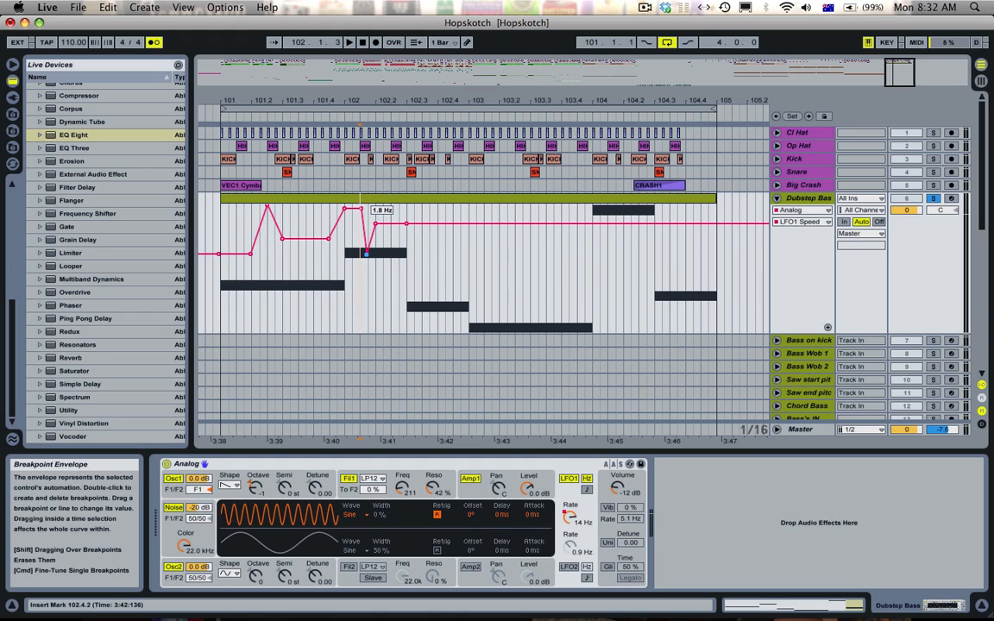
pyautogui.moveTo(366, 254); pyautogui.dragTo(366, 268)
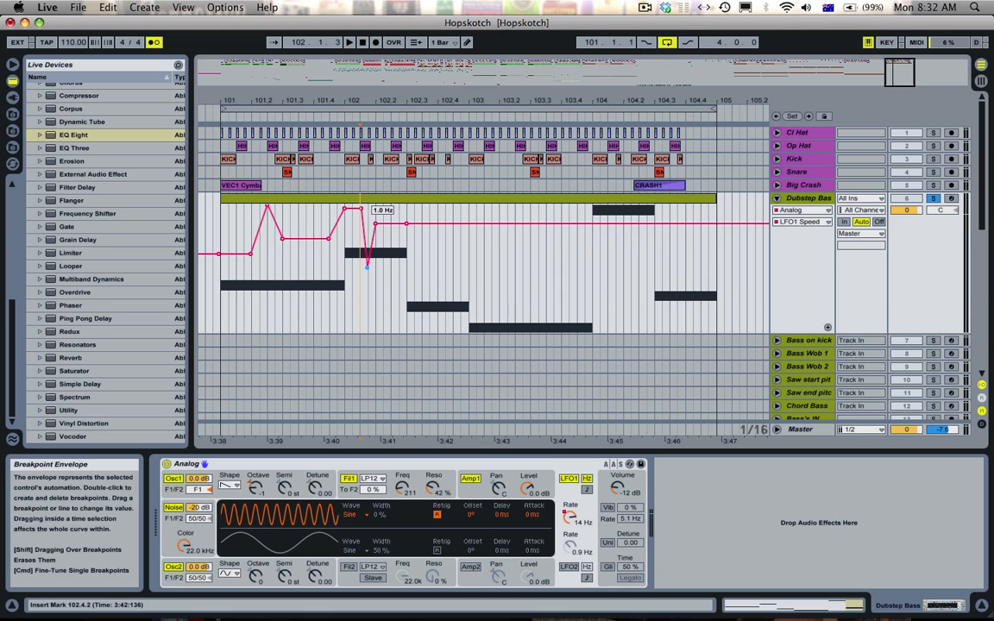
pyautogui.moveTo(288, 193)
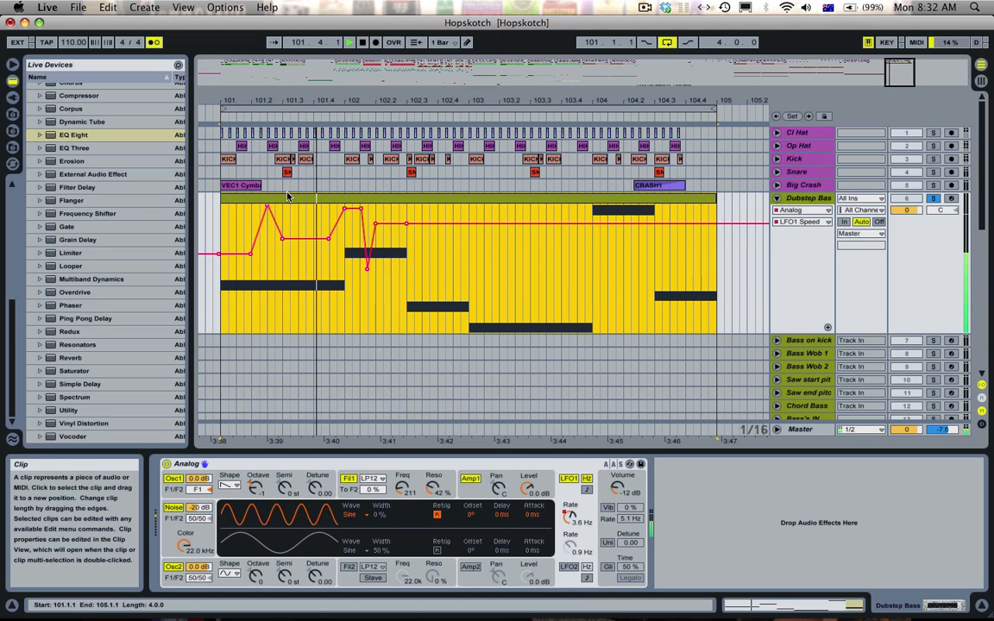
pyautogui.click(414, 224)
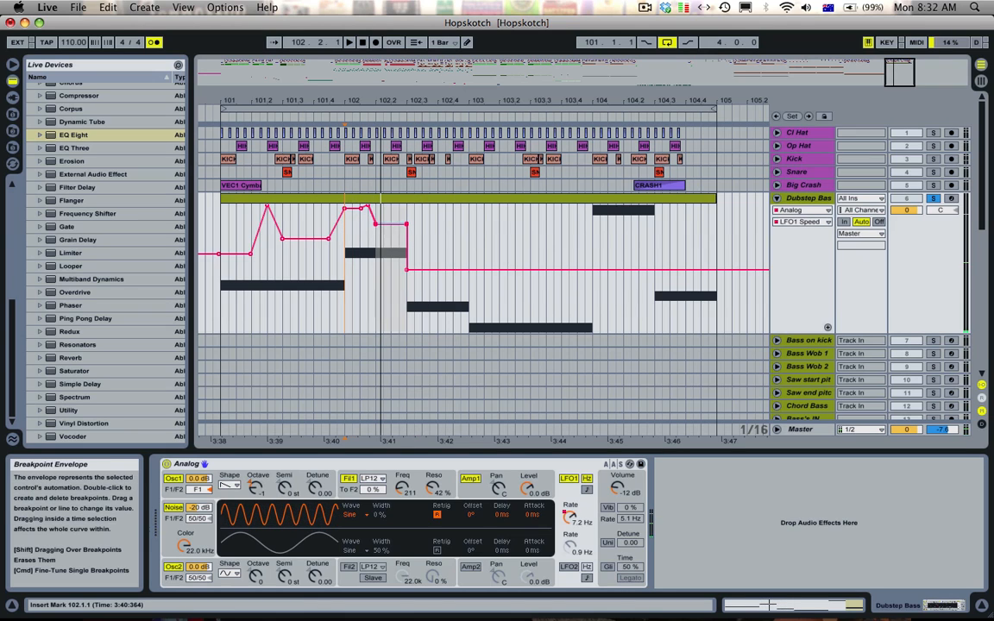
# - Add and set further LFO1 Speed breakpoints forming a rising peak mid-clip
pyautogui.moveTo(405, 226); pyautogui.dragTo(405, 245)
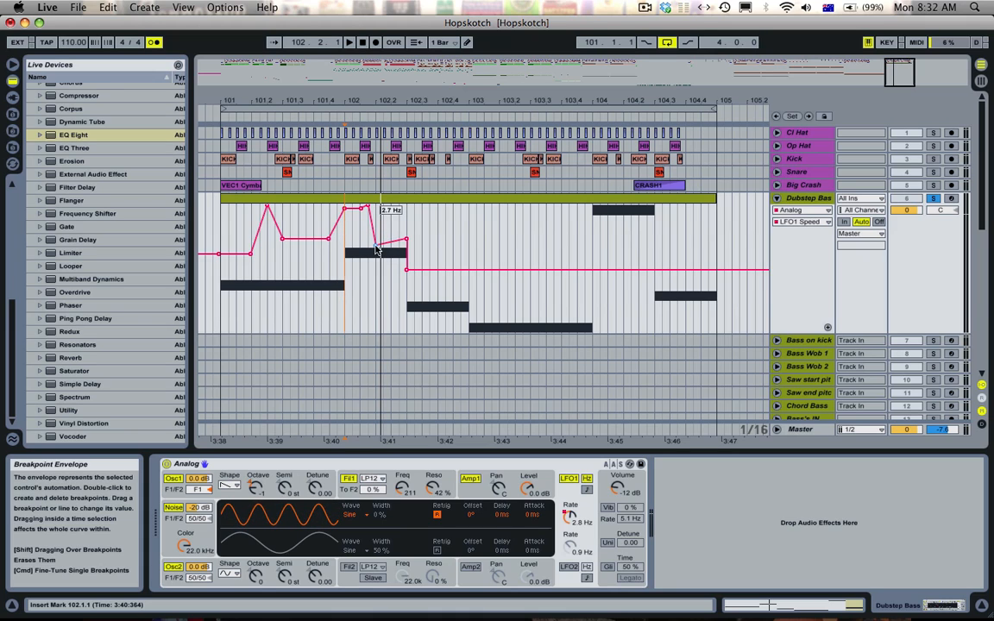
pyautogui.moveTo(376, 250); pyautogui.dragTo(359, 250)
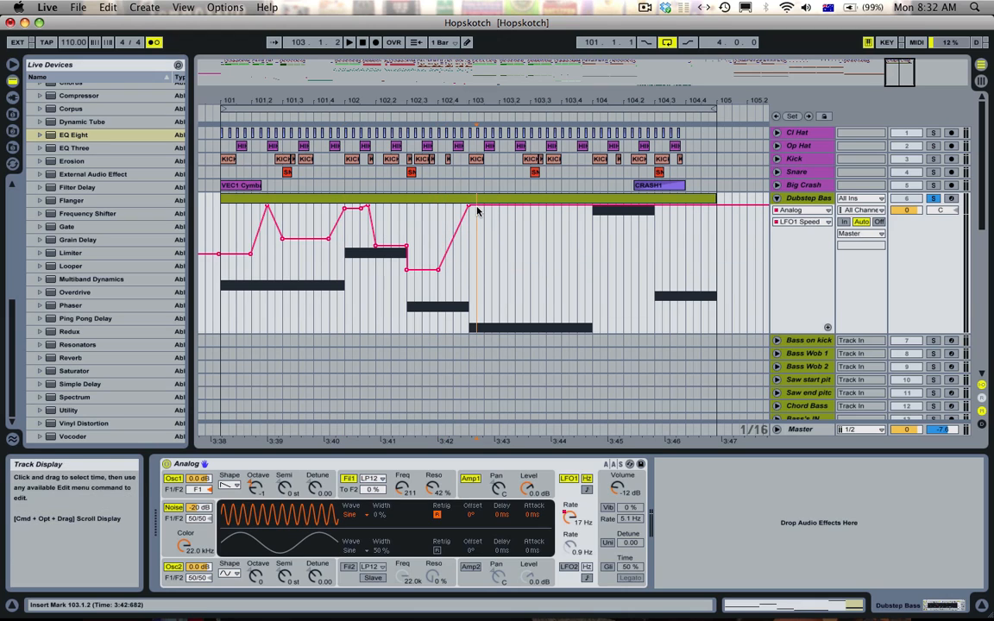
pyautogui.click(473, 214)
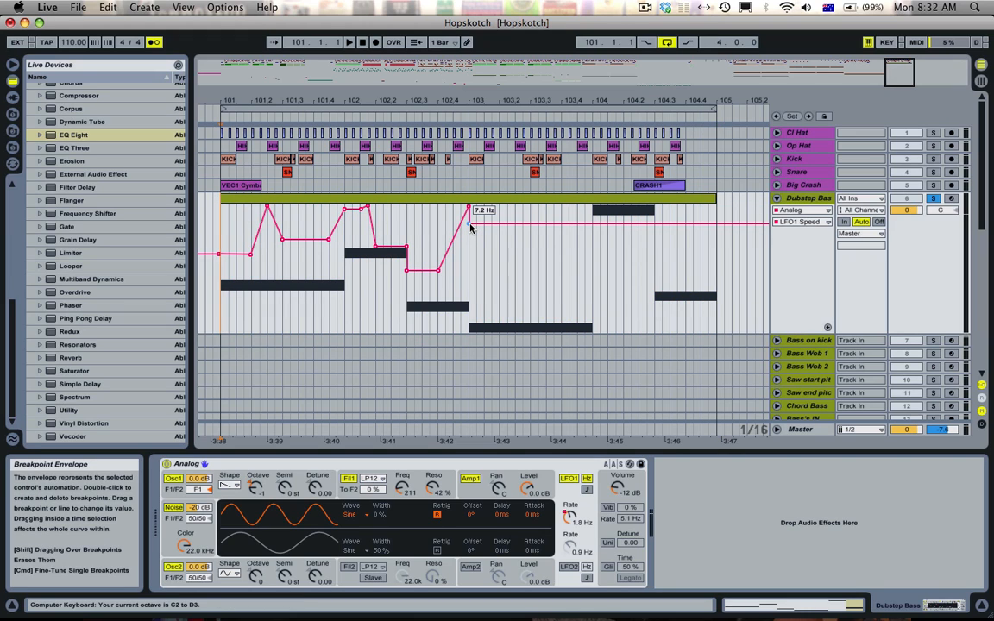
pyautogui.moveTo(469, 207); pyautogui.dragTo(469, 224)
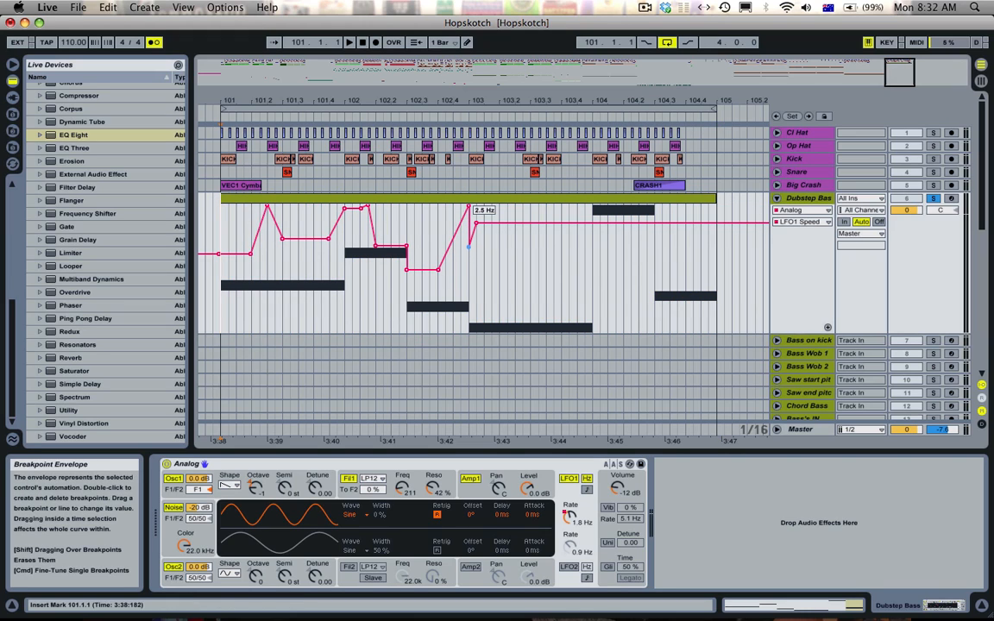
pyautogui.moveTo(474, 225); pyautogui.dragTo(480, 228)
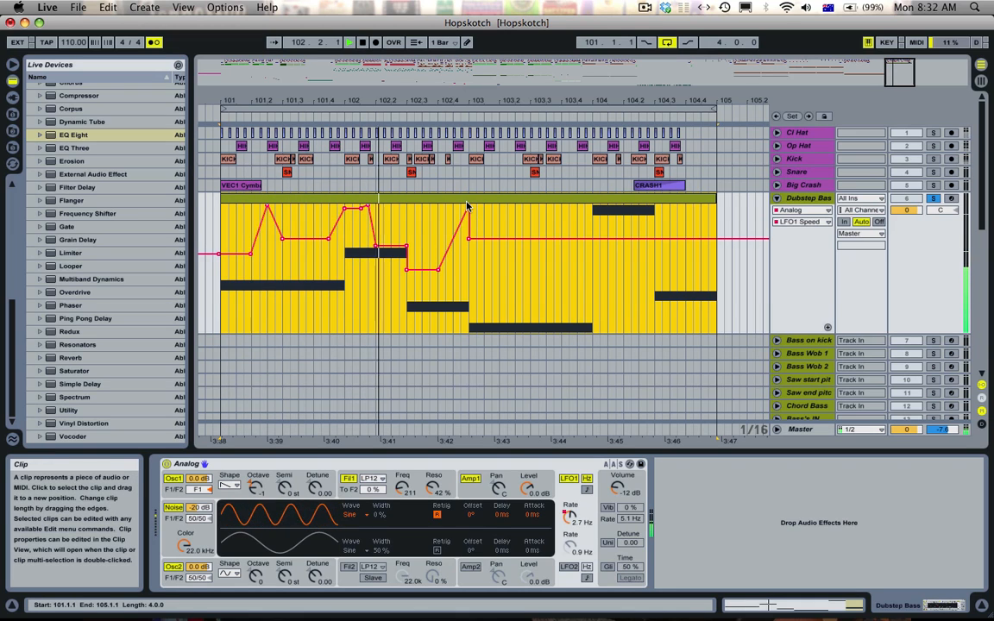
# - Select the Dubstep Bass clip and place Redux after Analog in the device chain
pyautogui.click(486, 245)
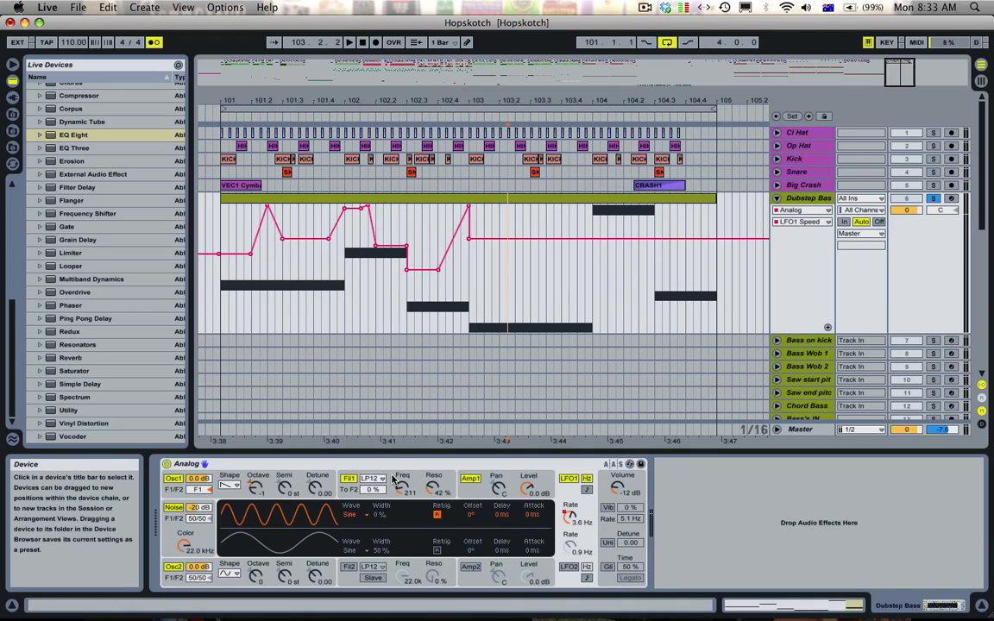
pyautogui.moveTo(279, 274)
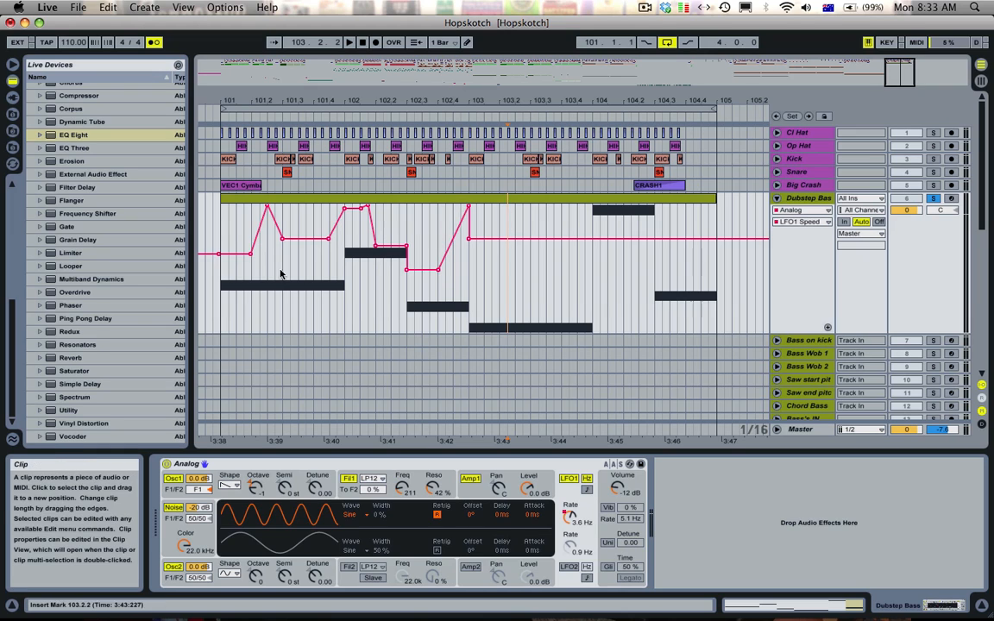
pyautogui.click(69, 332)
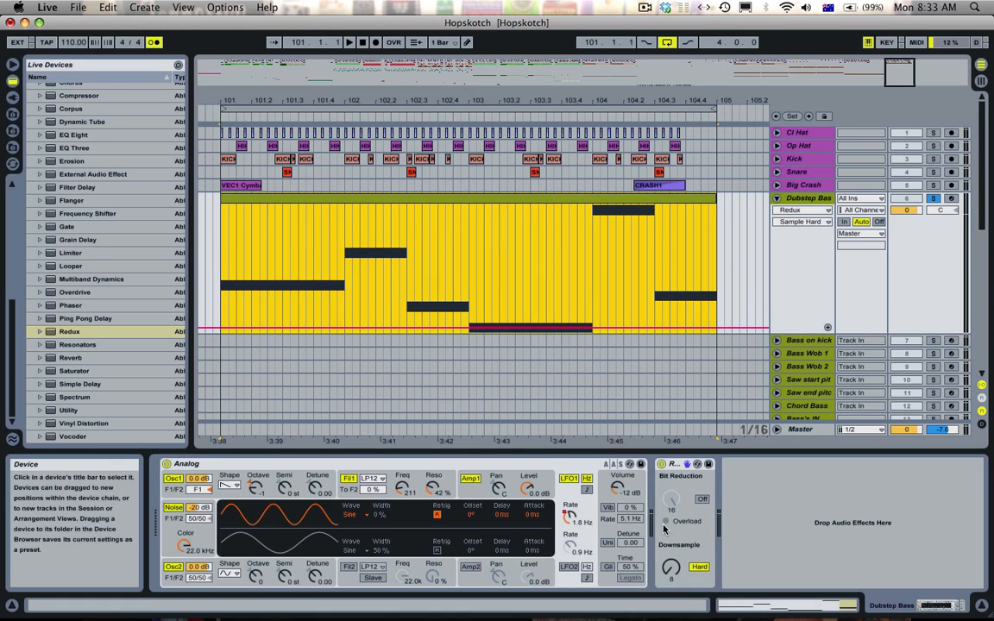
# - Shape a small rise-and-fall peak in the Redux downsample envelope, then select the whole clip
pyautogui.click(221, 331)
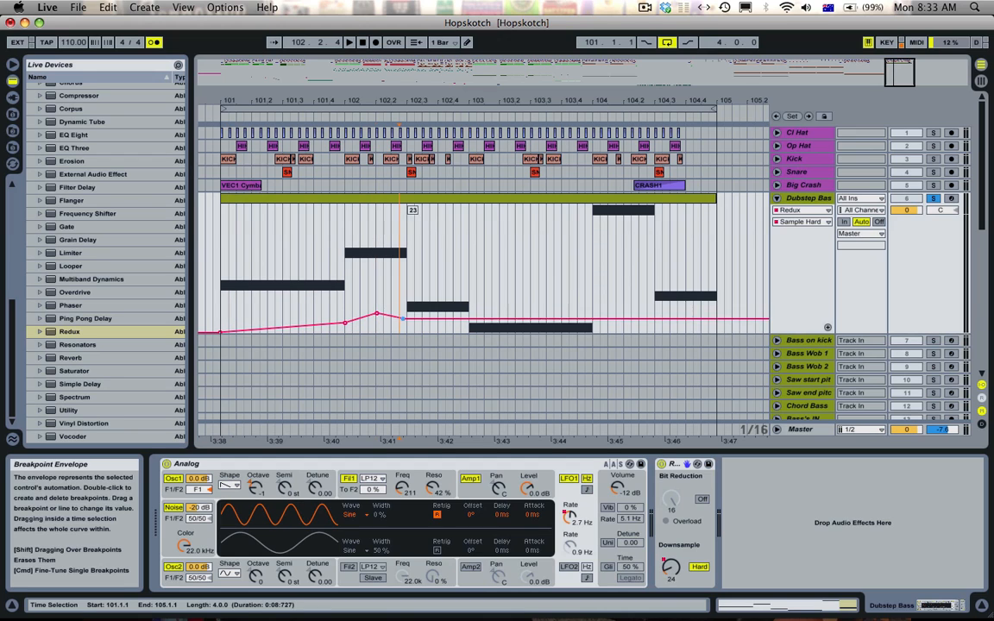
pyautogui.moveTo(404, 319); pyautogui.dragTo(464, 331)
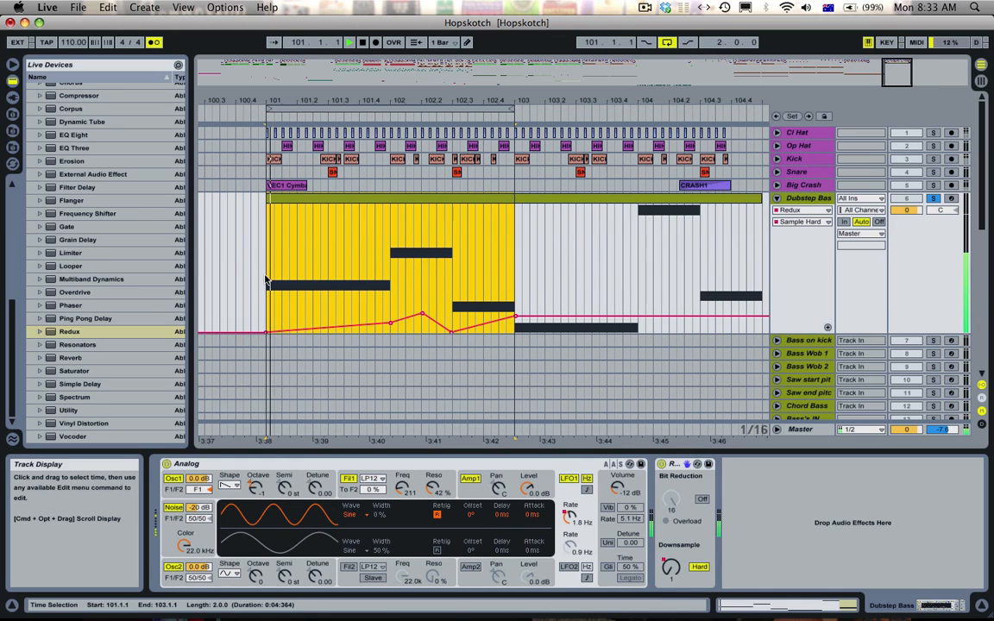
pyautogui.click(932, 199)
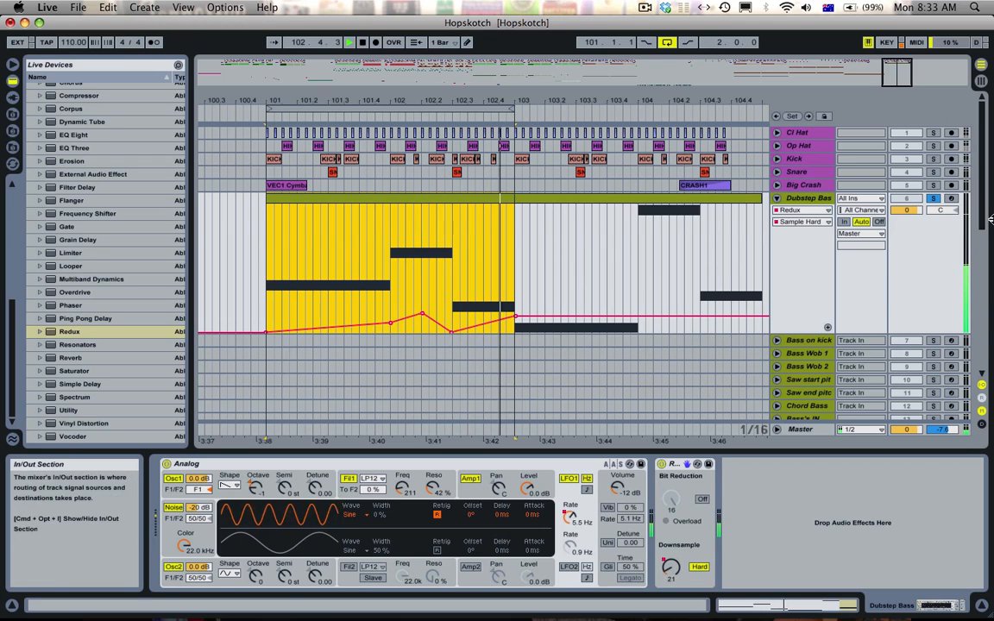
pyautogui.click(707, 203)
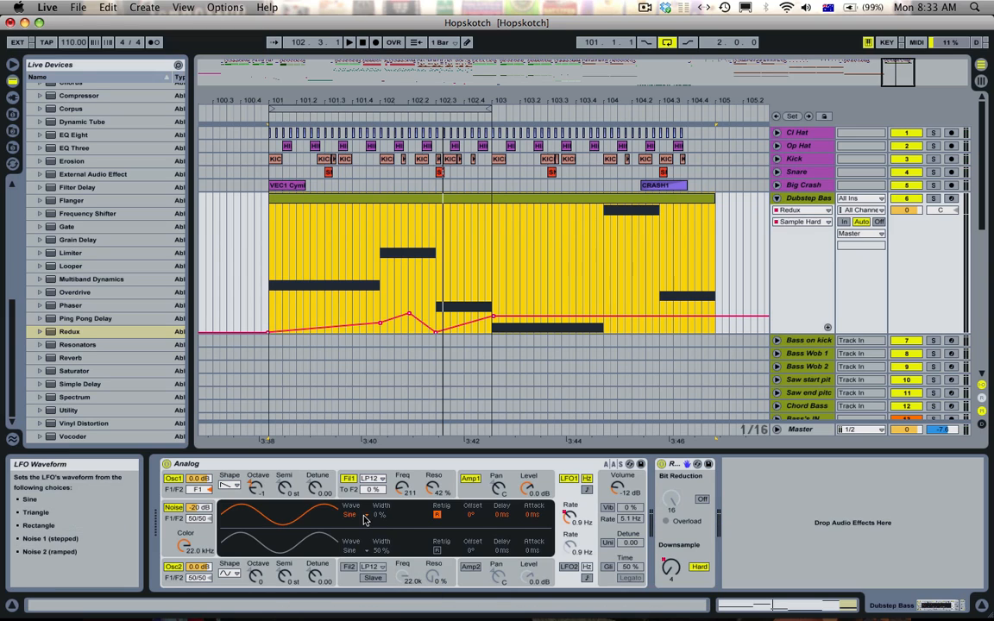
# - Choose a new Analog LFO waveform, draw a falling LFO1 PW width envelope, then switch waveform again
pyautogui.click(352, 514)
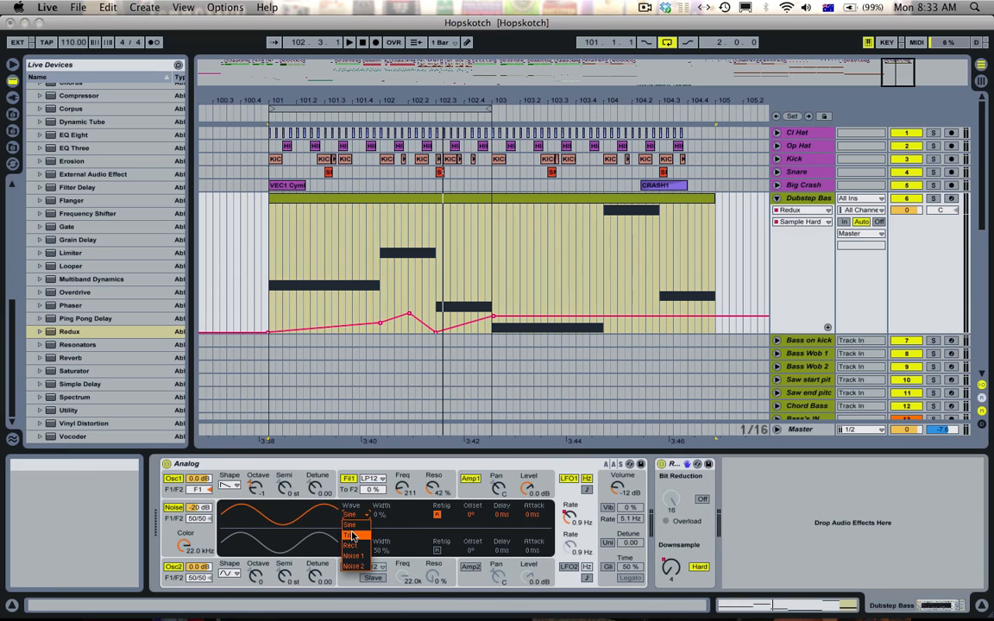
pyautogui.click(352, 524)
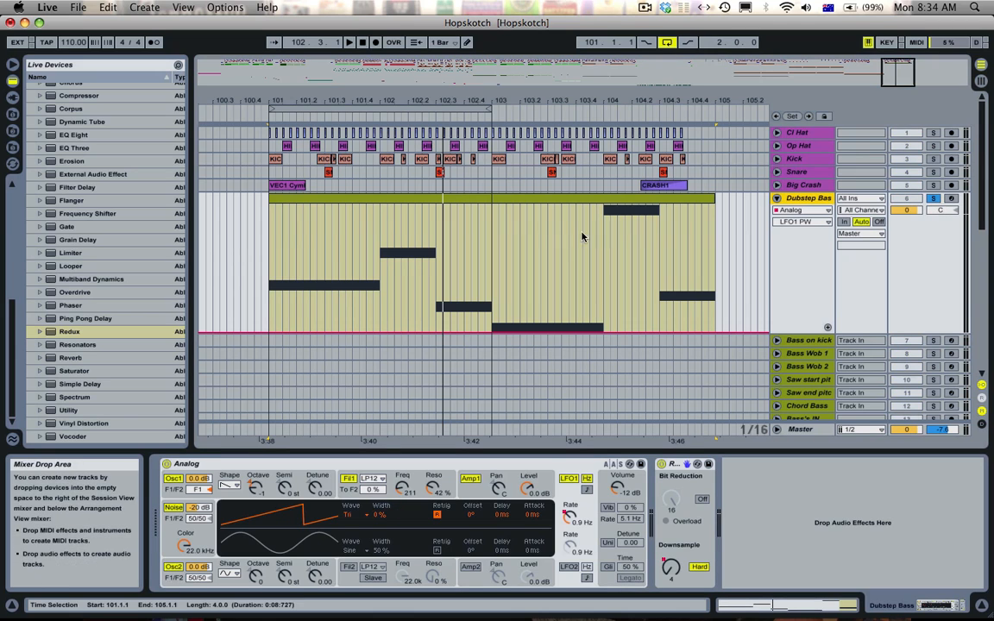
pyautogui.click(349, 41)
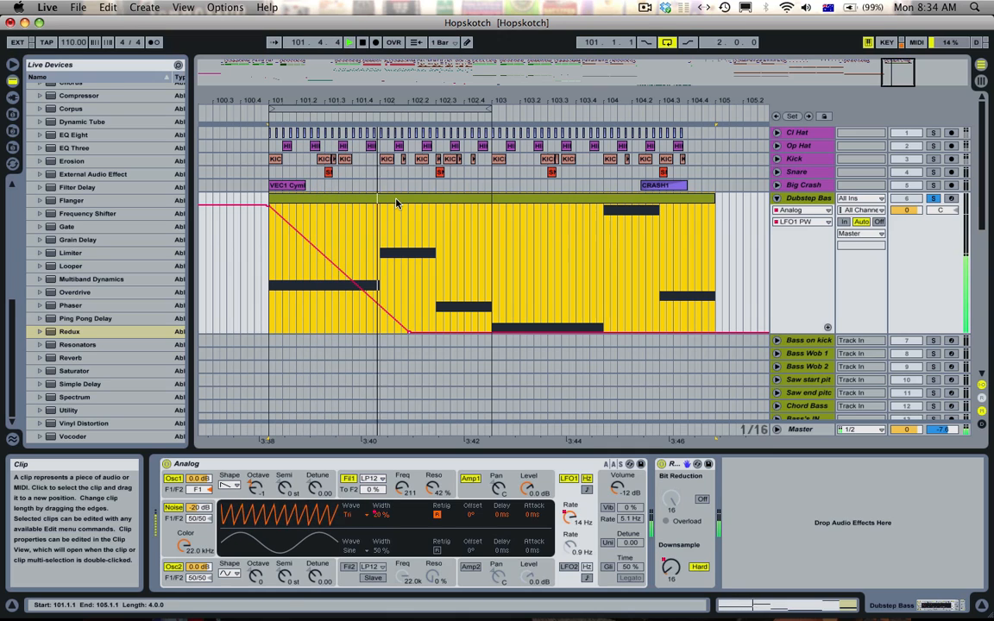
pyautogui.click(352, 515)
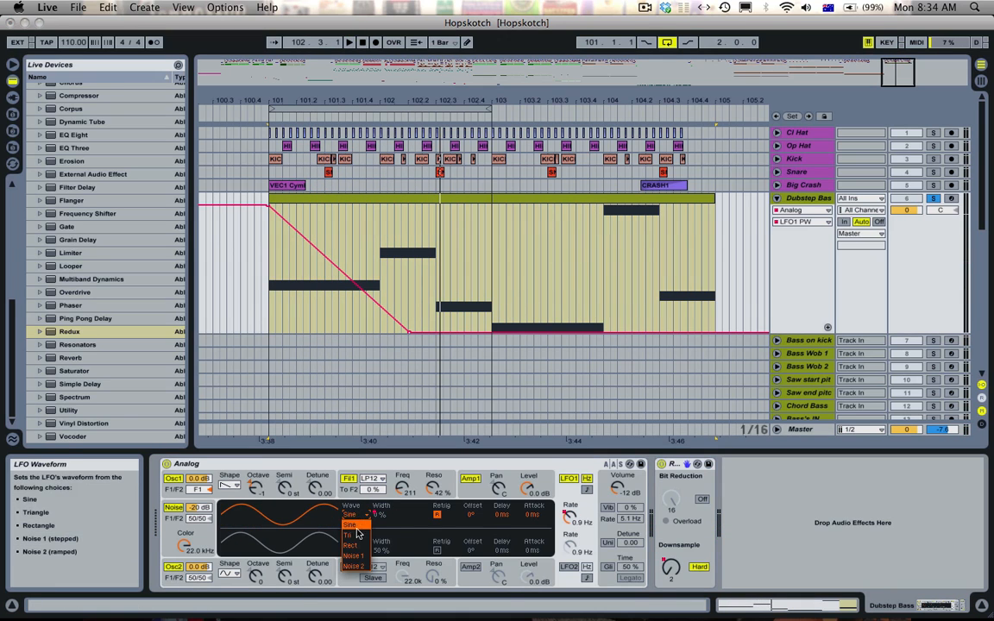
pyautogui.click(352, 535)
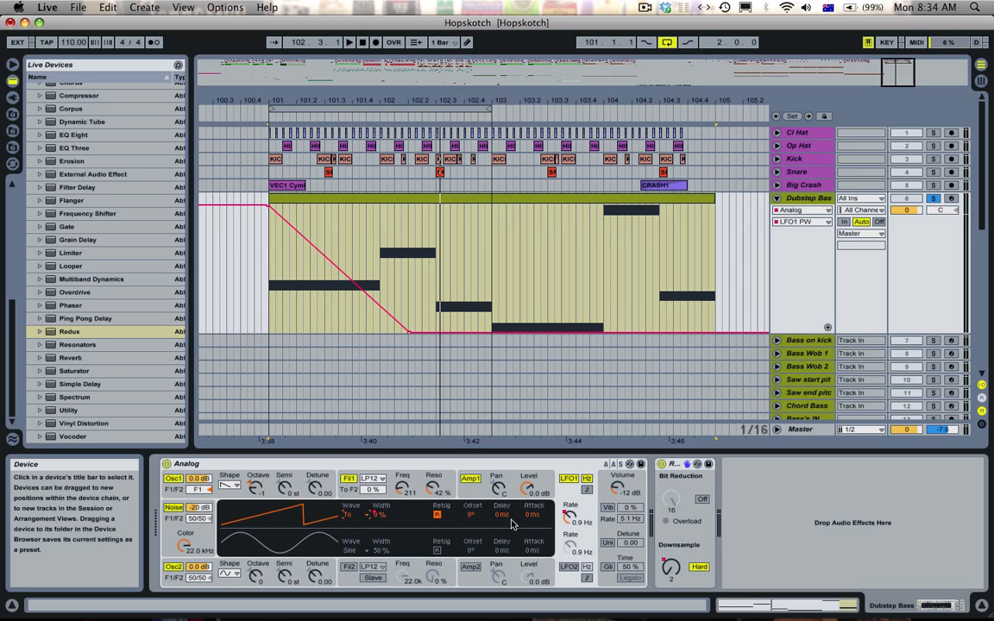